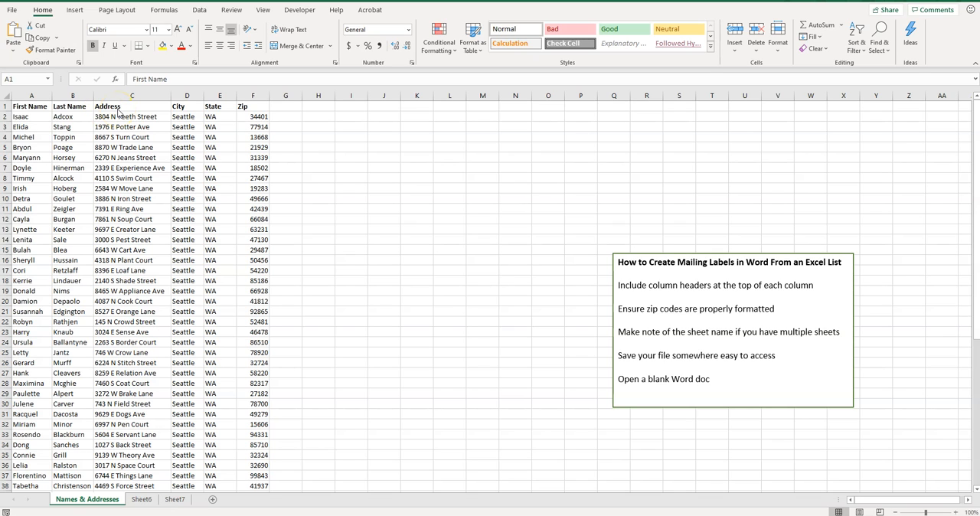
Select the entire Zip column (column F) in the Excel address list
left_click(252, 106)
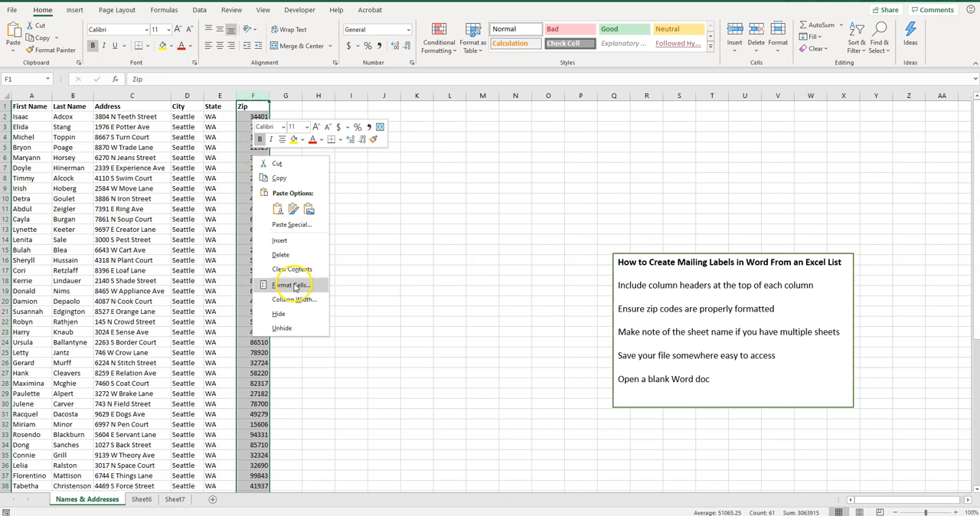
Apply the Special > Zip Code number format to column F via Format Cells
left_click(291, 284)
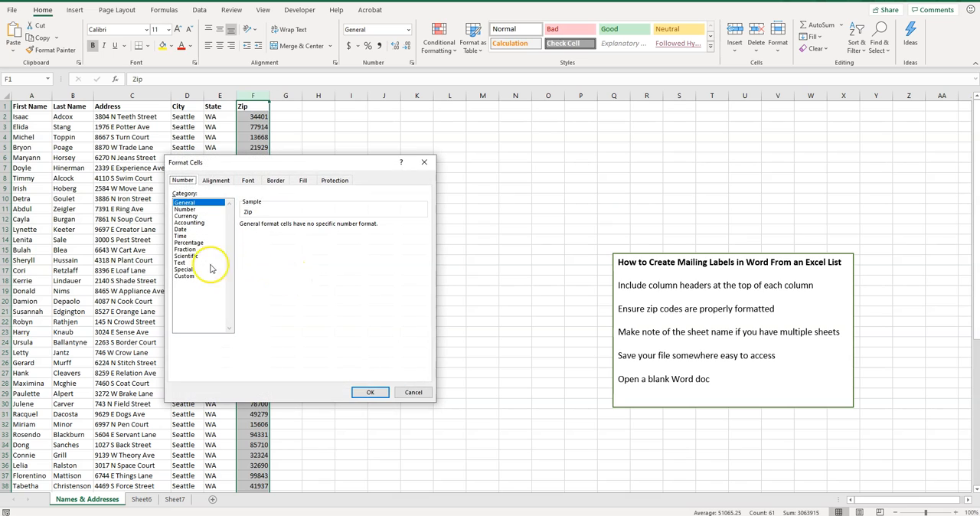
left_click(183, 268)
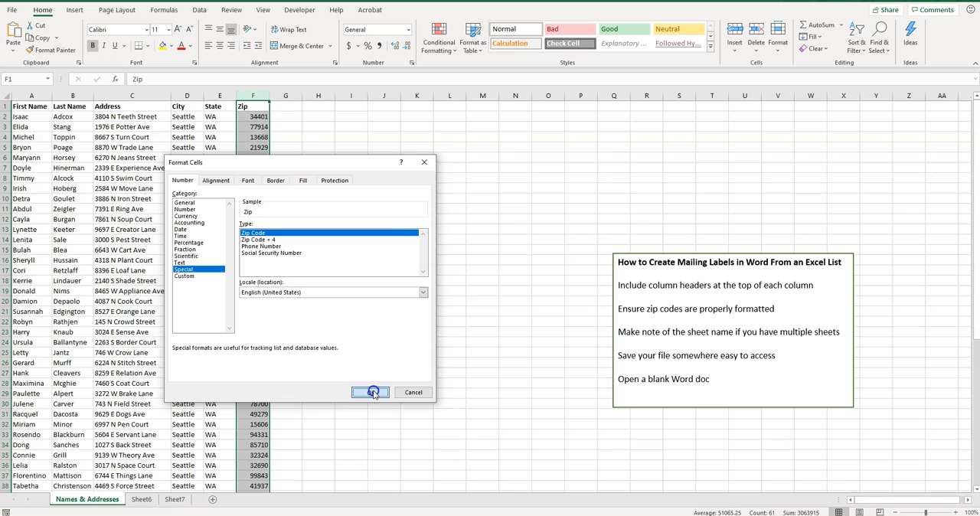
left_click(370, 391)
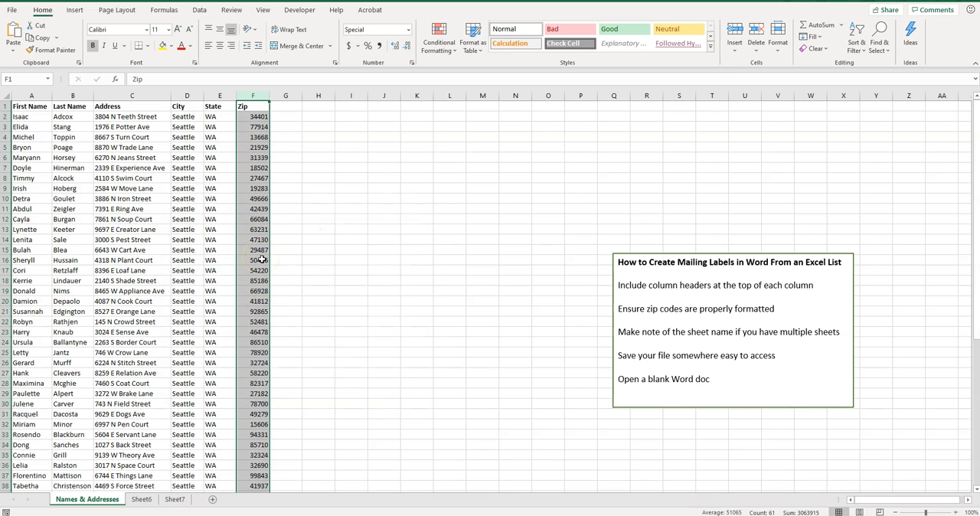
Scroll down through the address list to review the formatted zip codes
scroll("down", 3)
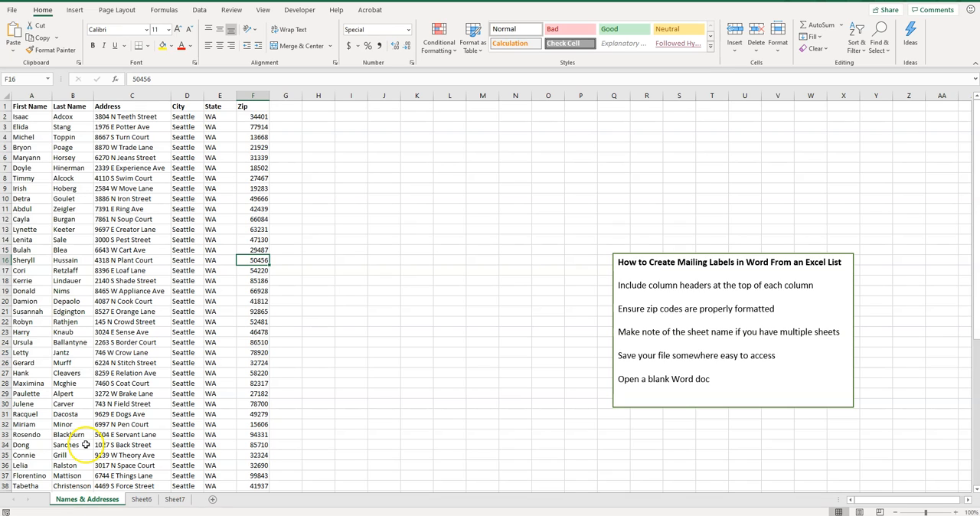
mouse_move(202, 215)
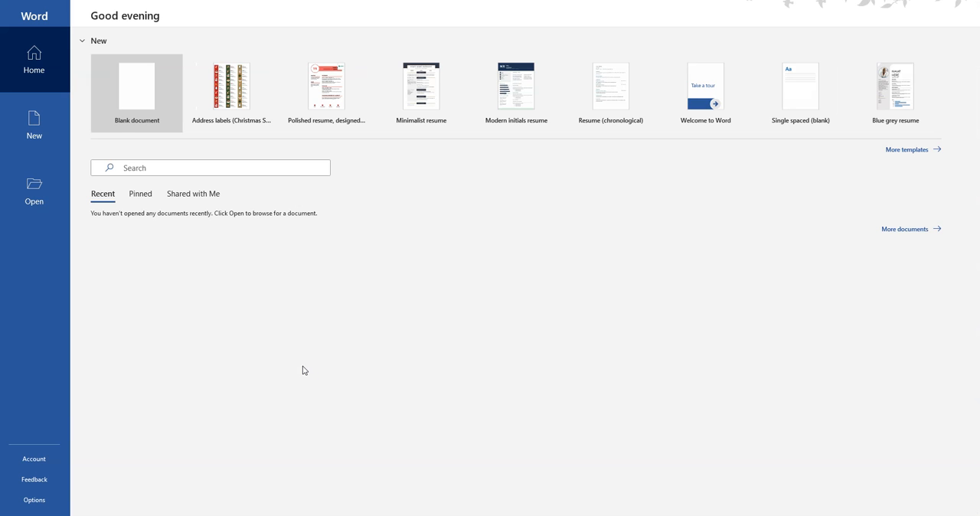
mouse_move(130, 95)
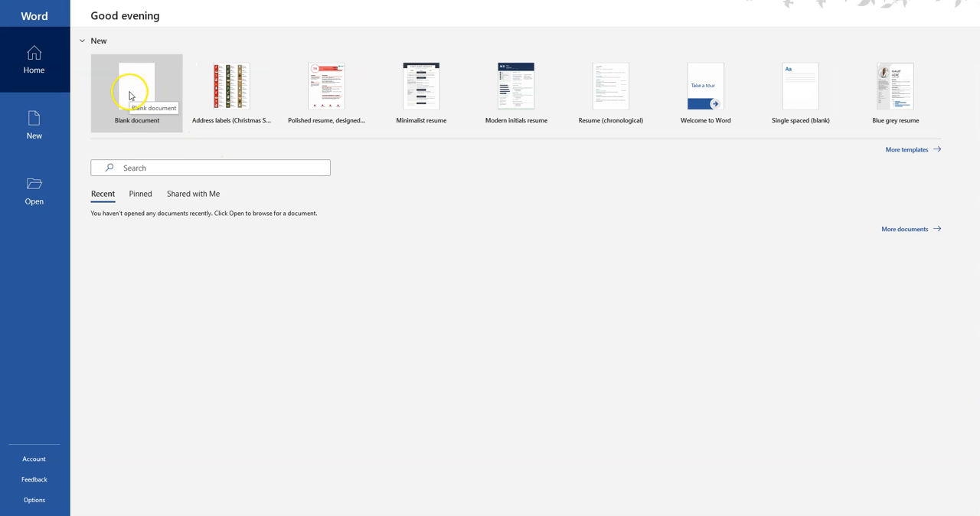
Create a blank Word document and place the cursor on the page
left_click(136, 87)
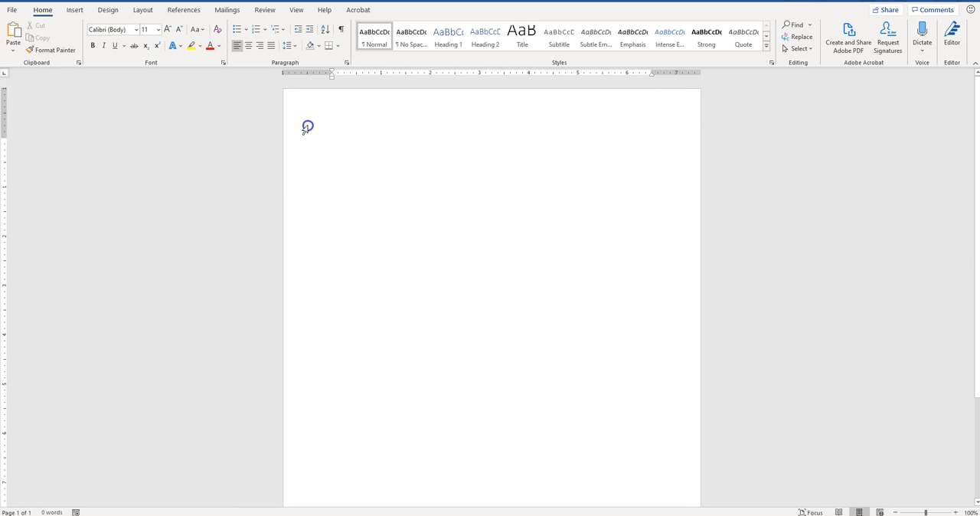
left_click(331, 141)
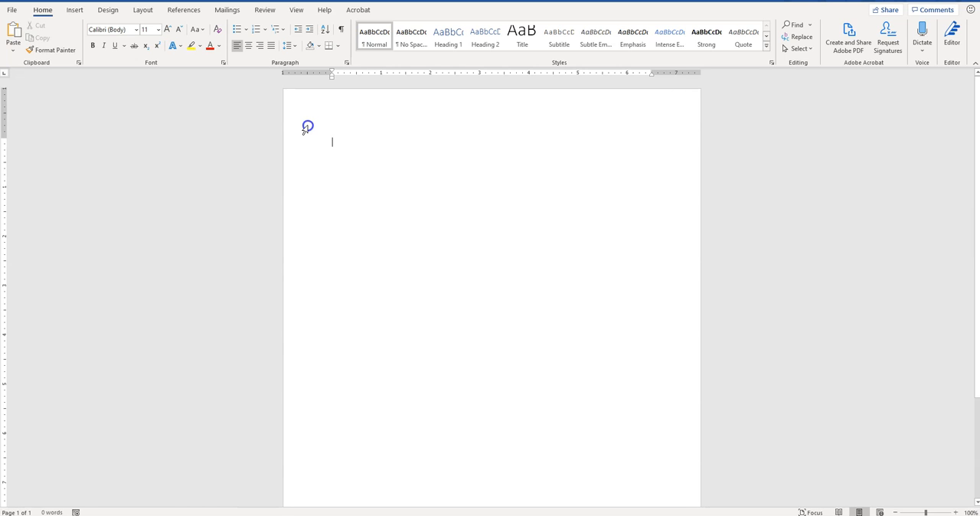
mouse_move(226, 9)
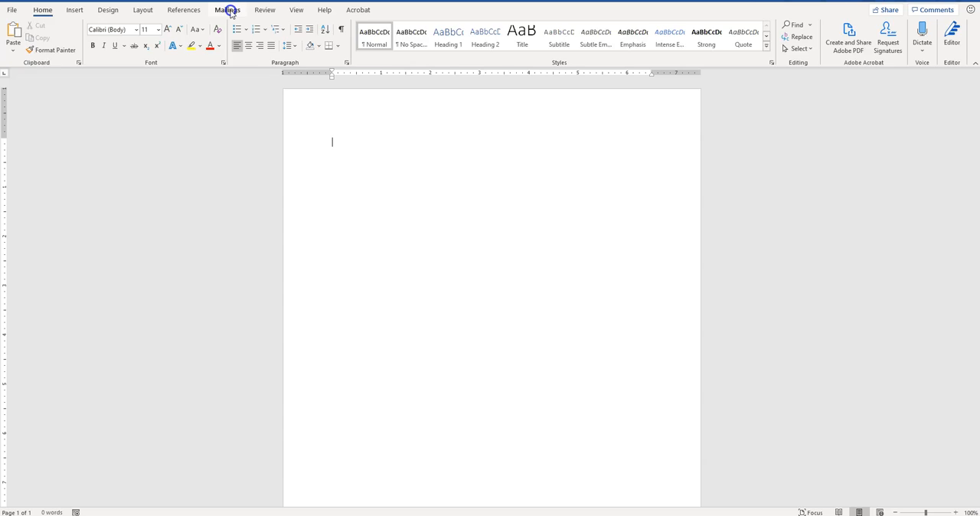
Set the mail merge document type to Labels under Mailings > Start Mail Merge
left_click(227, 10)
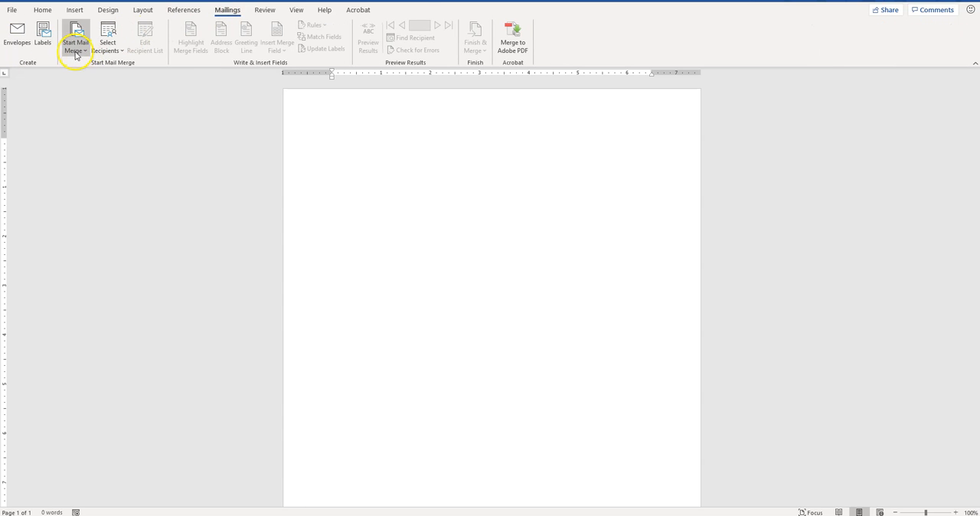
left_click(75, 37)
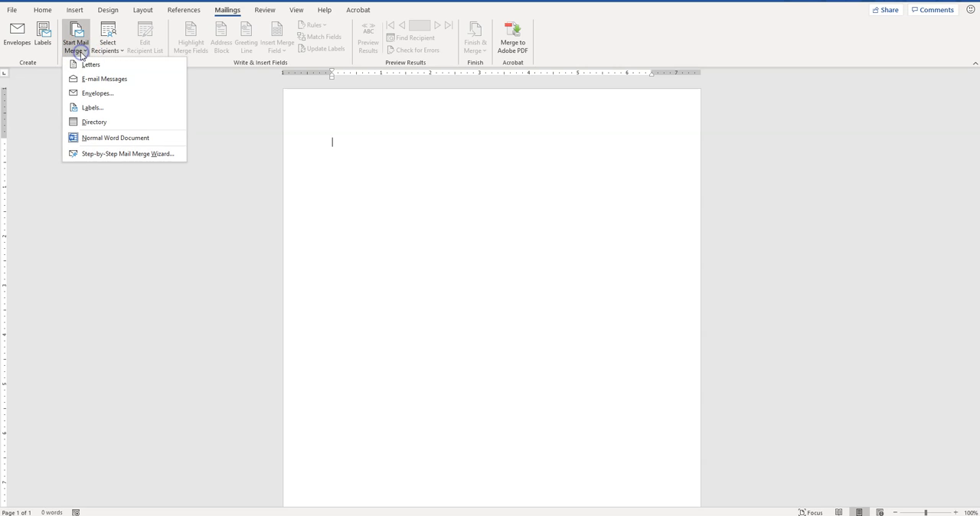
mouse_move(92, 107)
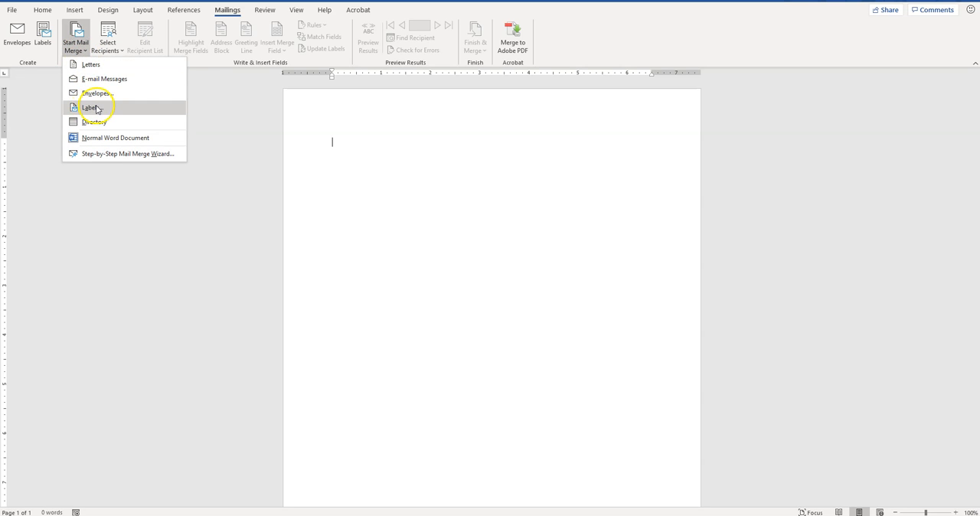
left_click(91, 107)
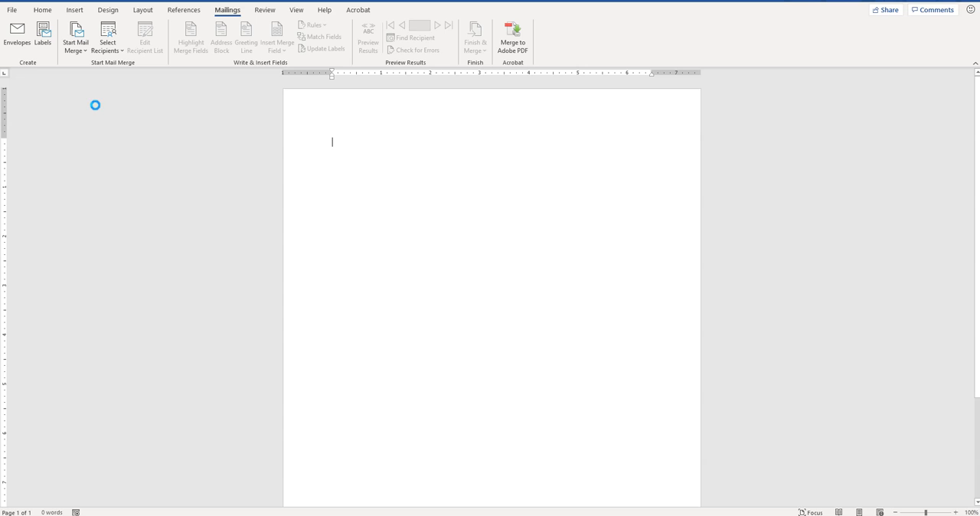
In Label Options, choose vendor Avery US Letter and product 5160 Address Labels
left_click(42, 33)
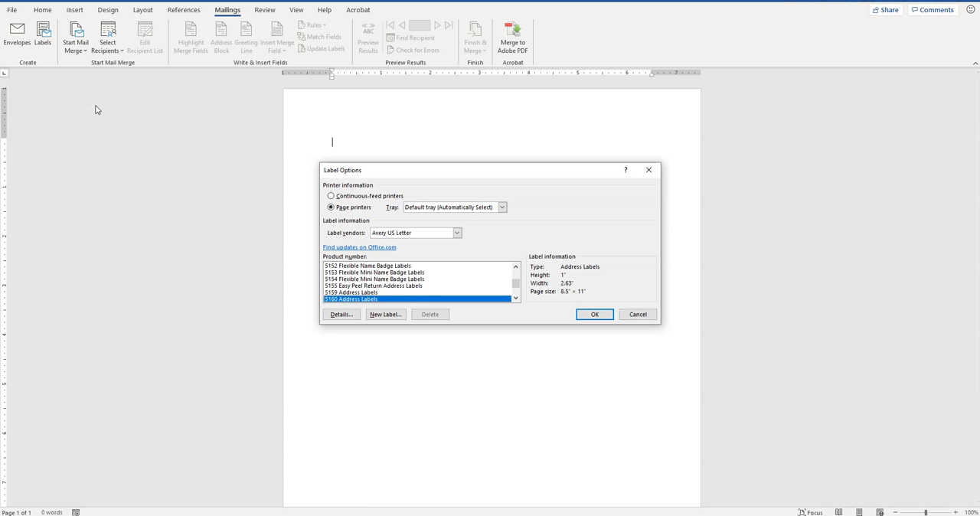
mouse_move(469, 235)
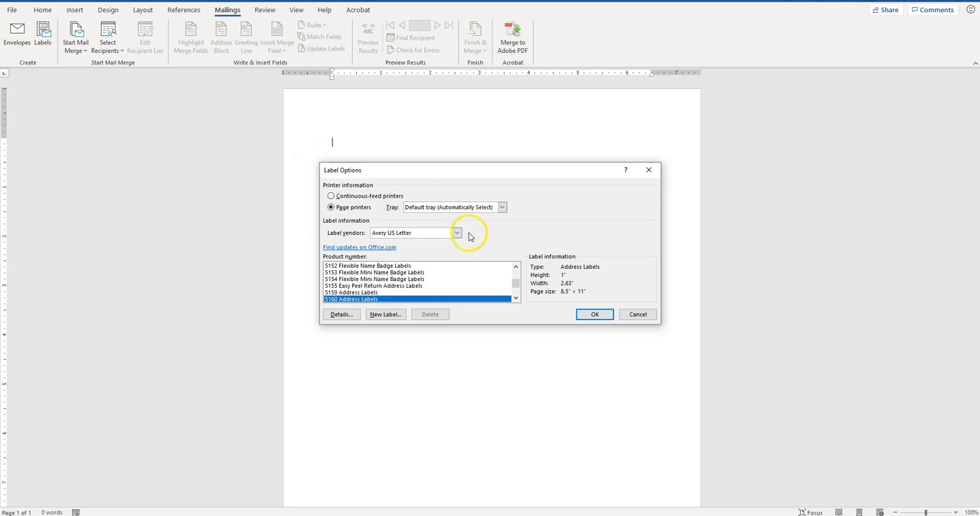
mouse_move(347, 239)
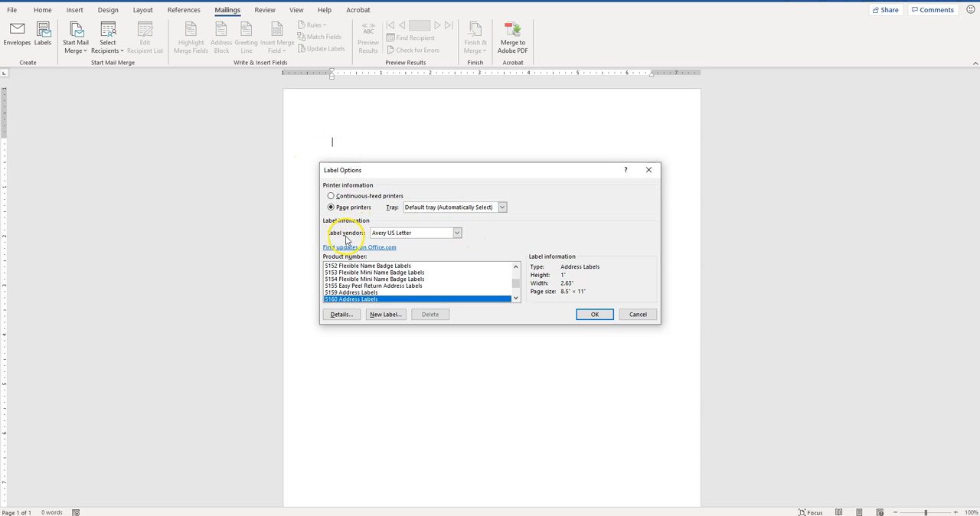
left_click(456, 231)
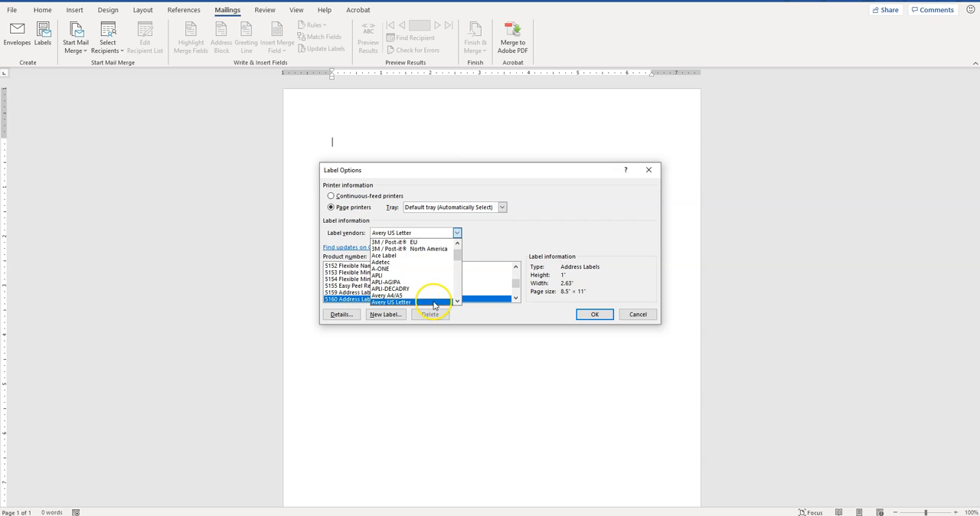
left_click(391, 302)
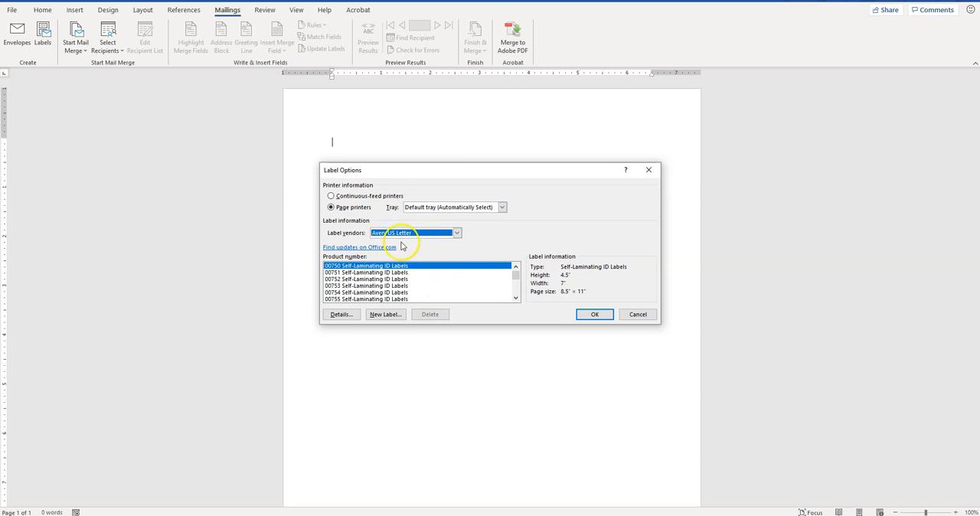
mouse_move(477, 238)
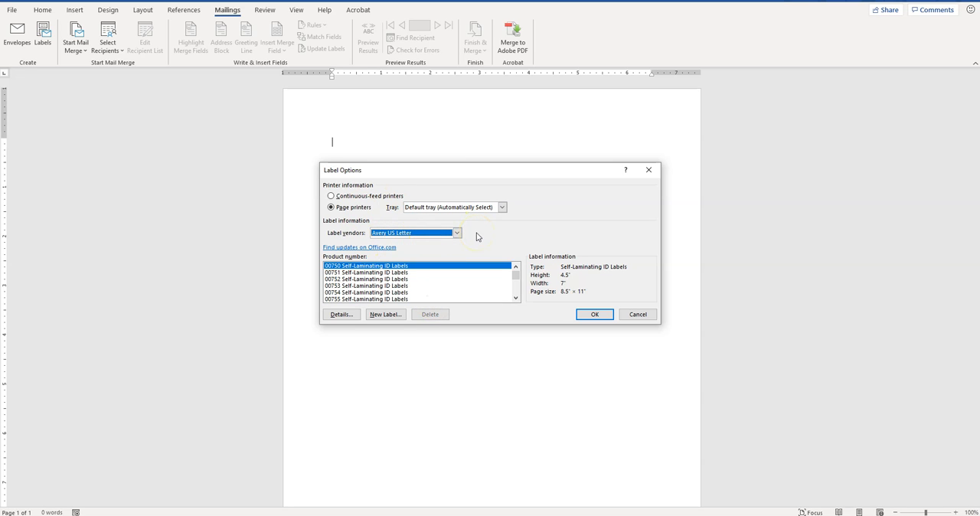
mouse_move(480, 235)
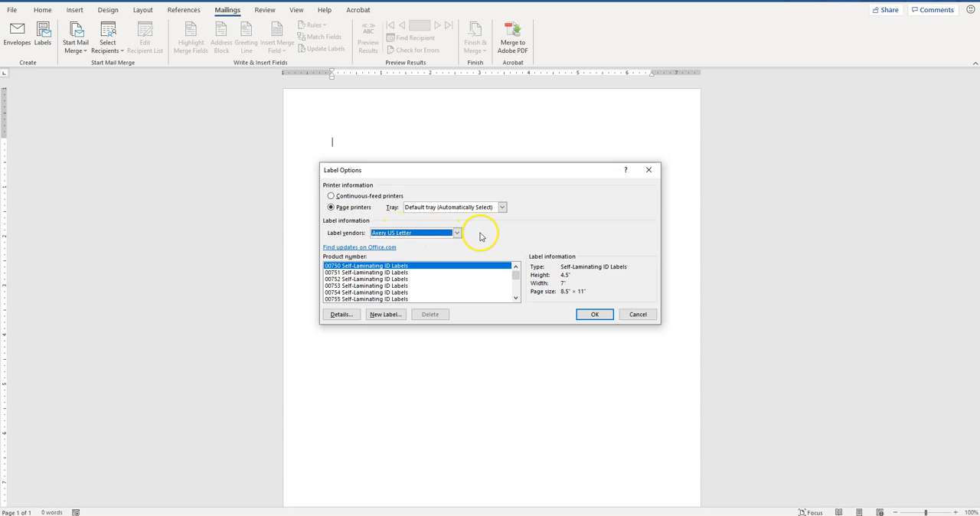
mouse_move(400, 238)
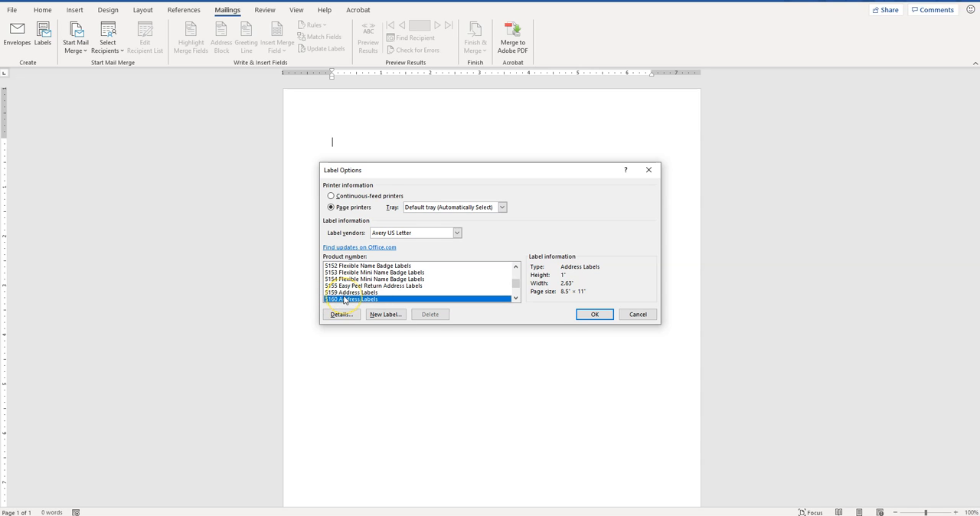
mouse_move(371, 298)
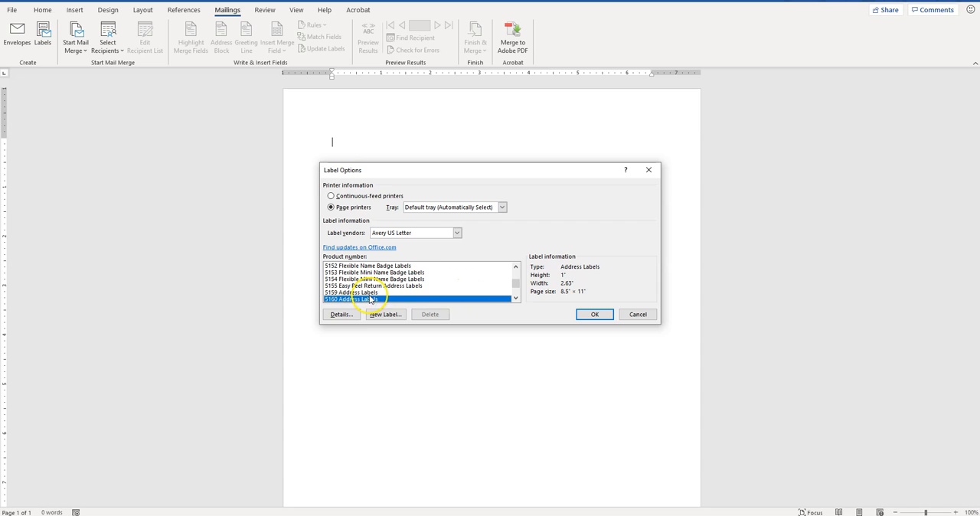
mouse_move(568, 297)
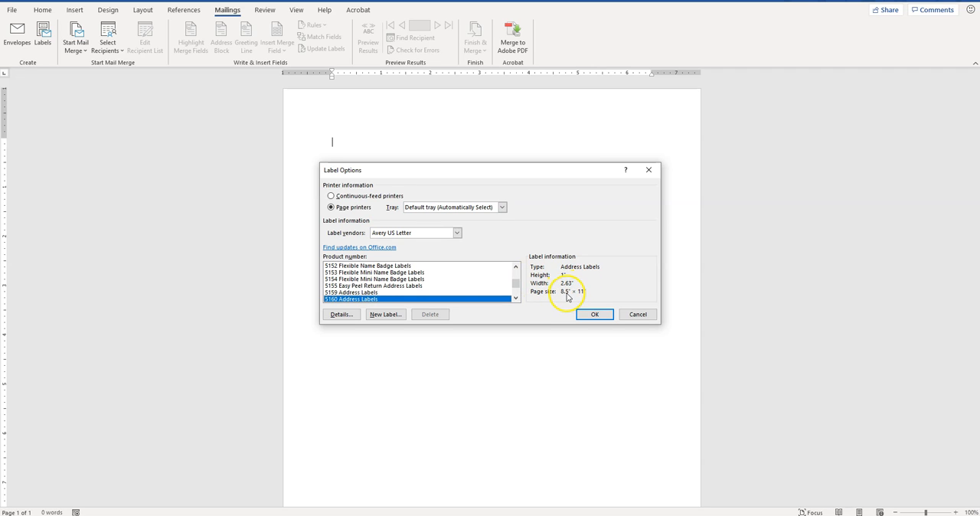
mouse_move(604, 310)
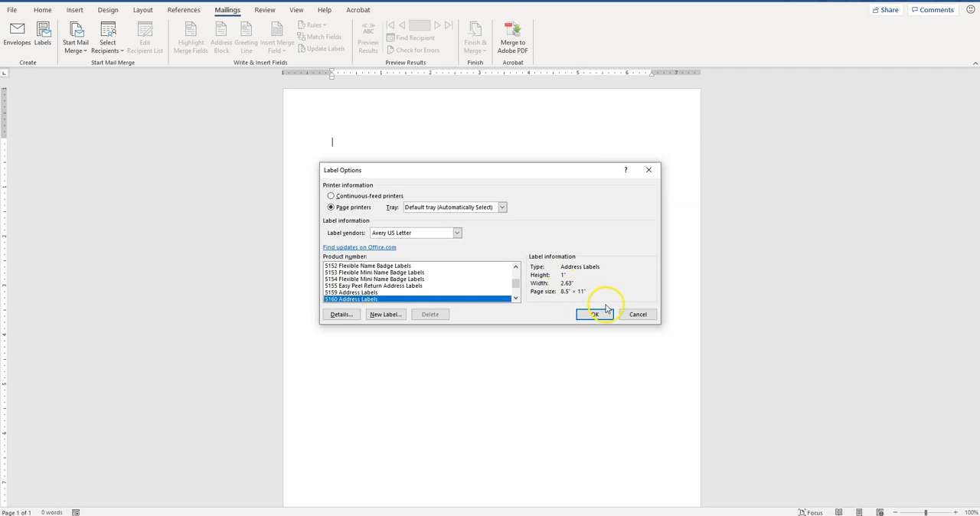
left_click(594, 314)
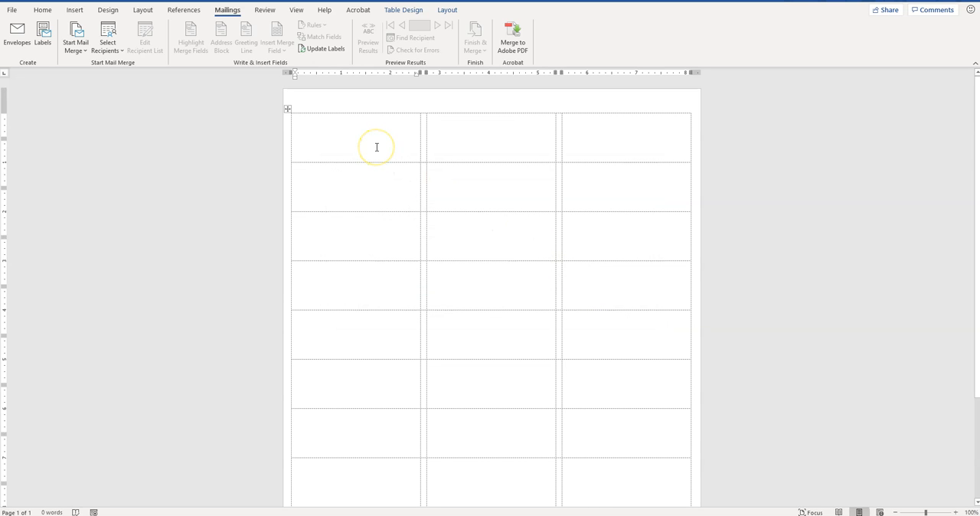
mouse_move(570, 140)
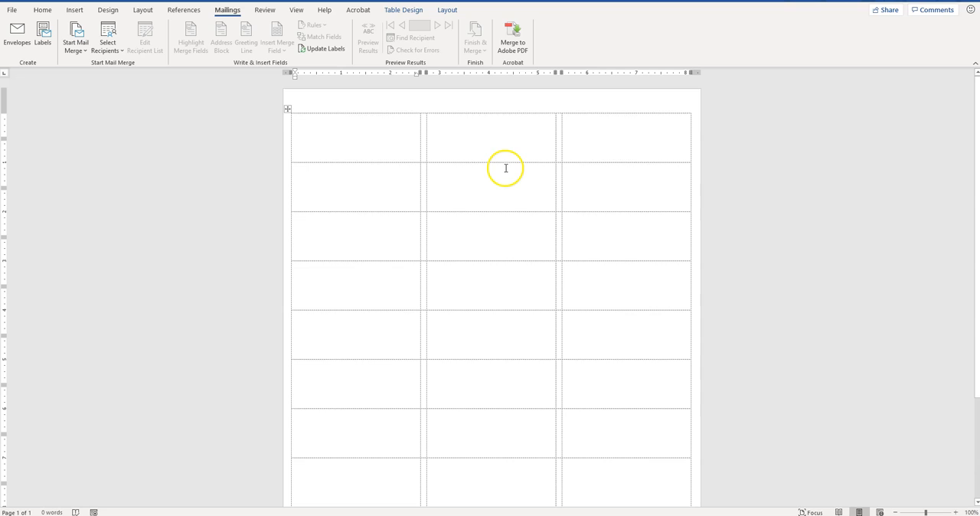
mouse_move(150, 89)
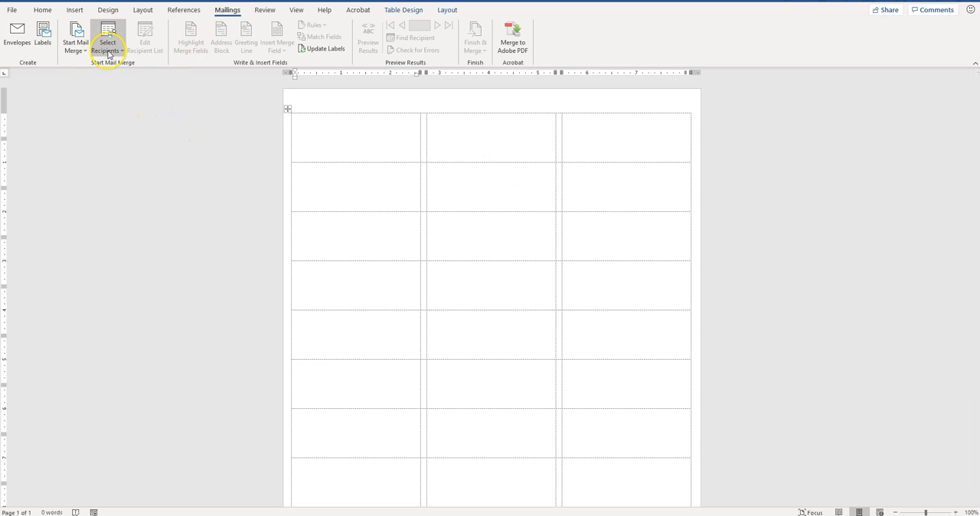
Use an existing list, opening the Address Label Data workbook as recipients
left_click(107, 36)
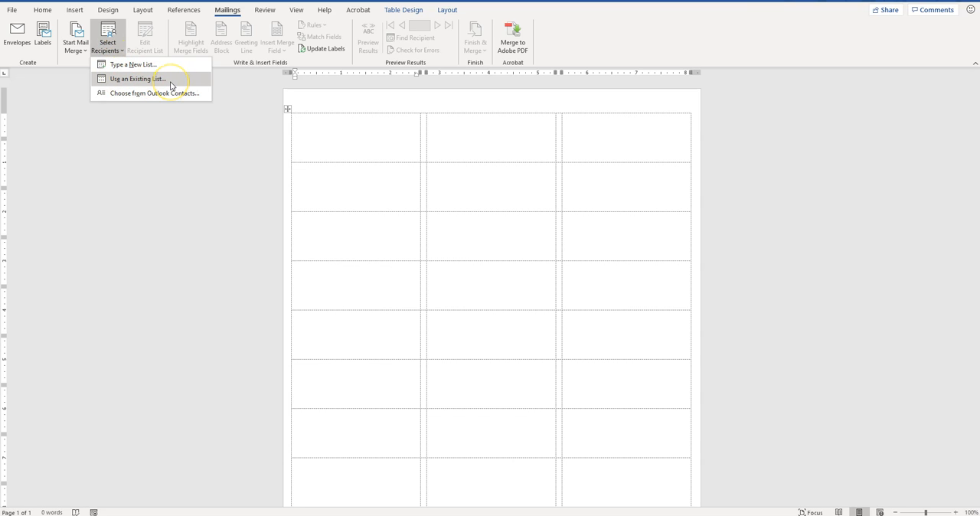
left_click(137, 78)
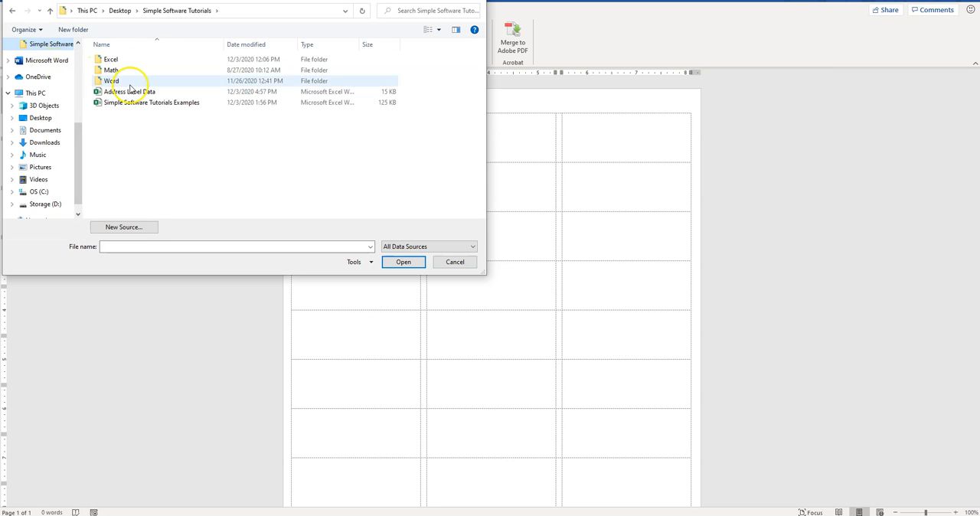
left_click(129, 91)
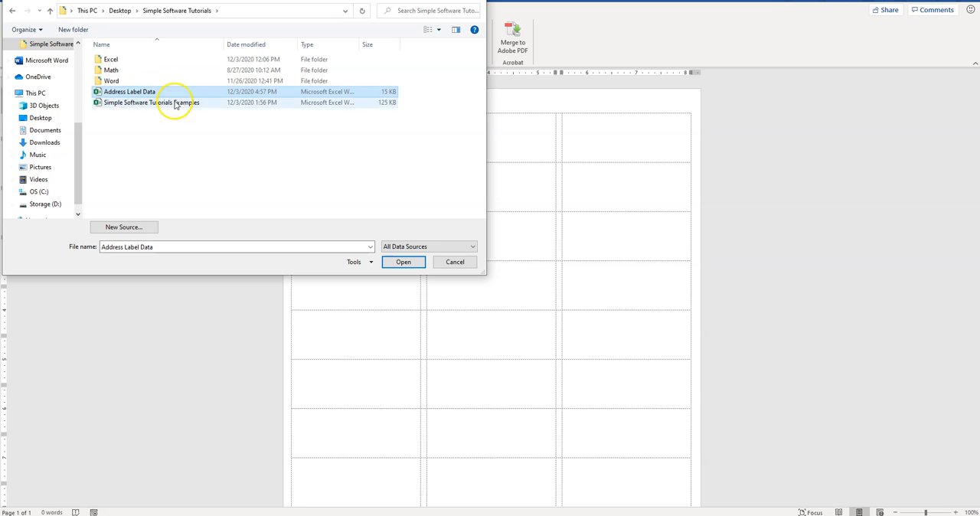
left_click(402, 262)
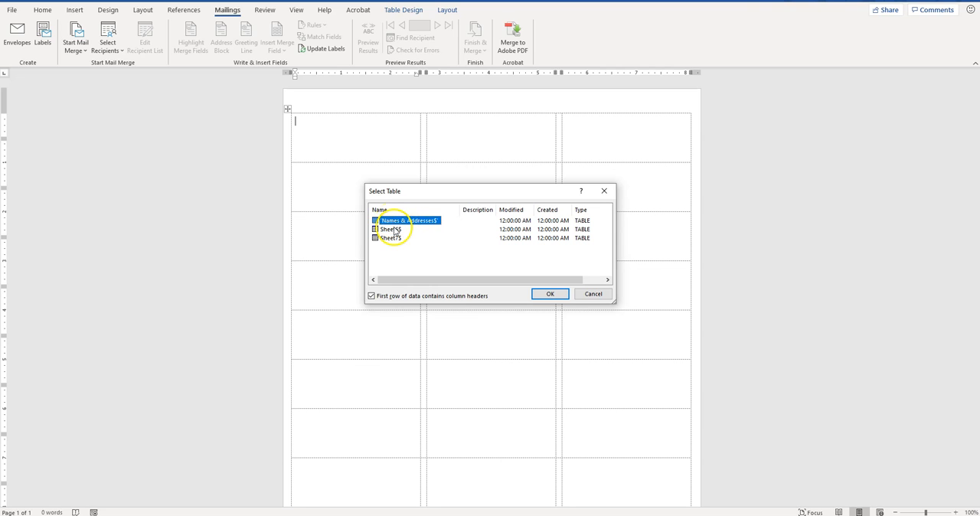
mouse_move(402, 228)
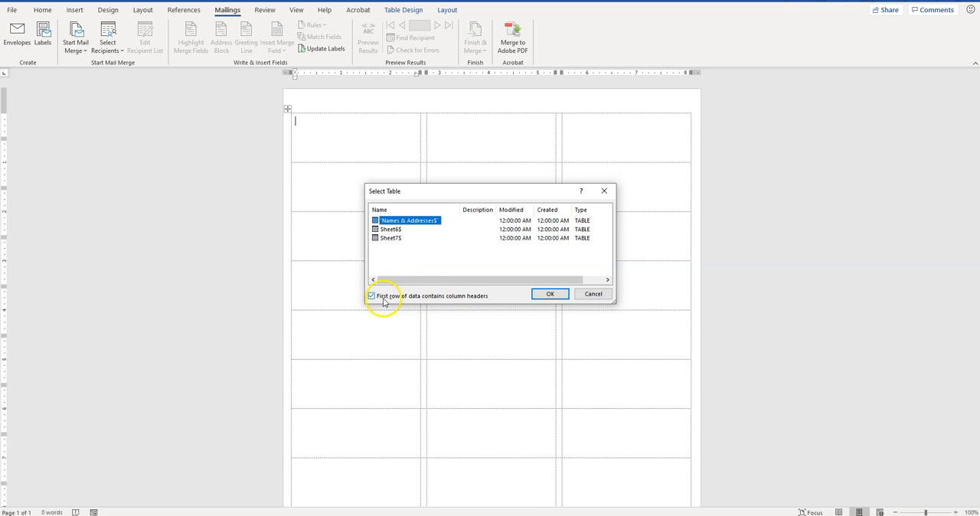
mouse_move(438, 299)
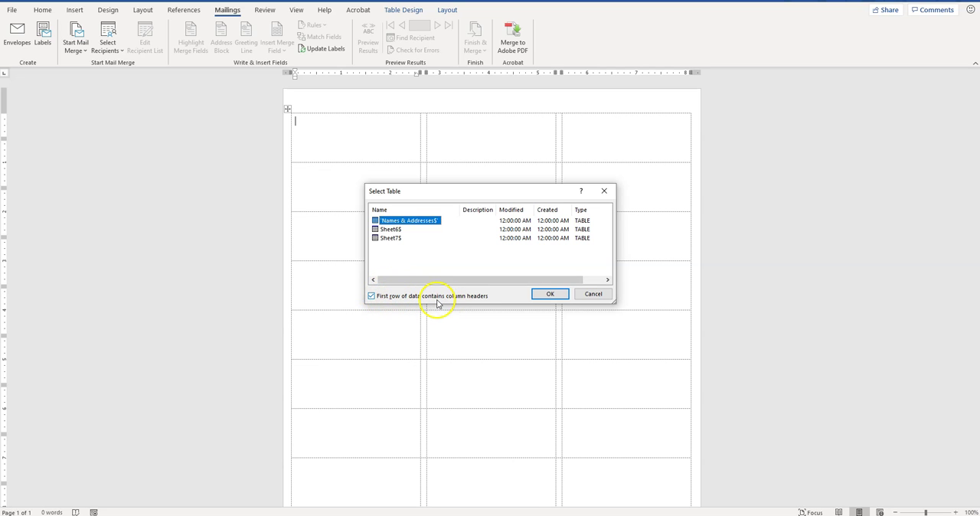
mouse_move(433, 300)
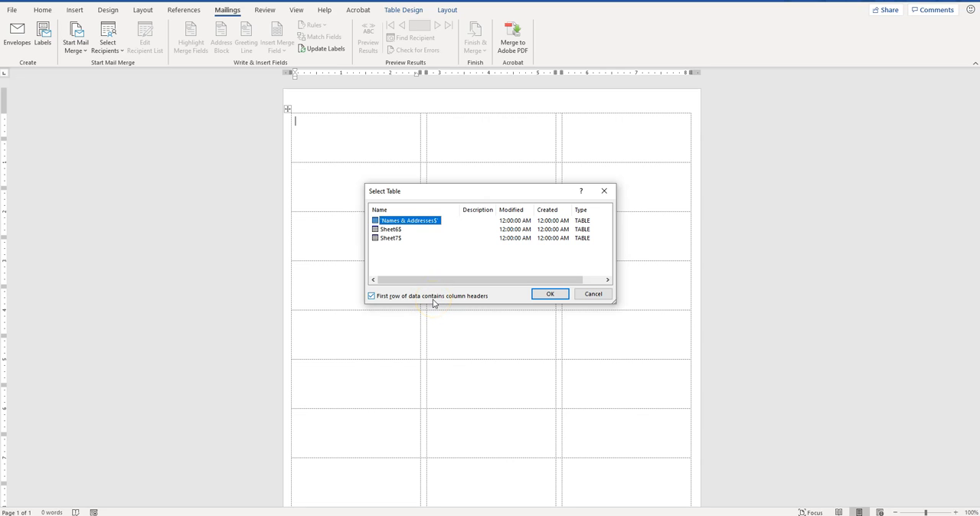
mouse_move(391, 298)
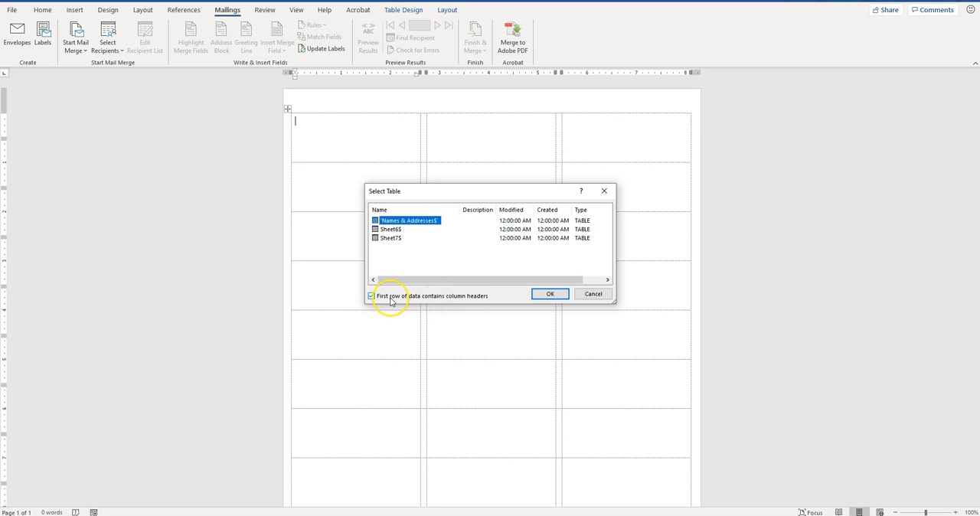
mouse_move(550, 294)
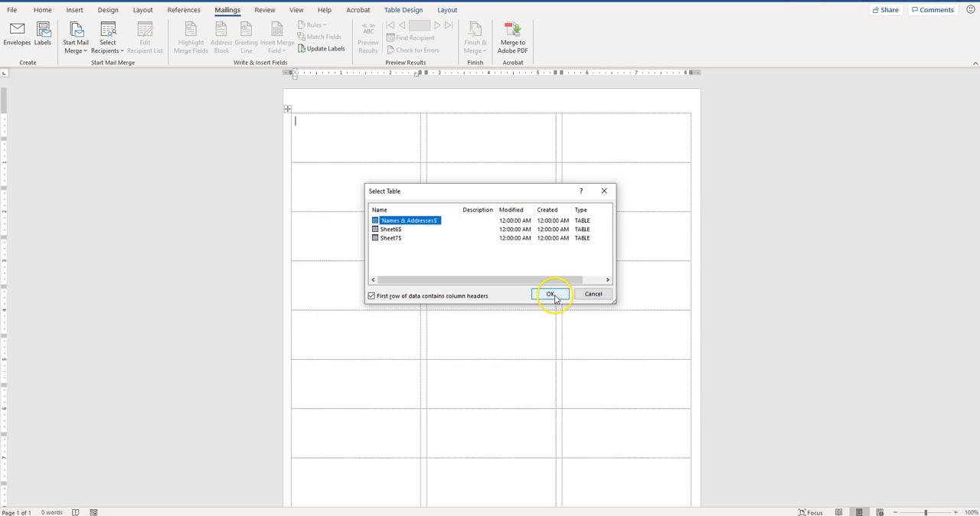
Confirm the Names & Addresses$ sheet, with the first row as column headers
left_click(551, 293)
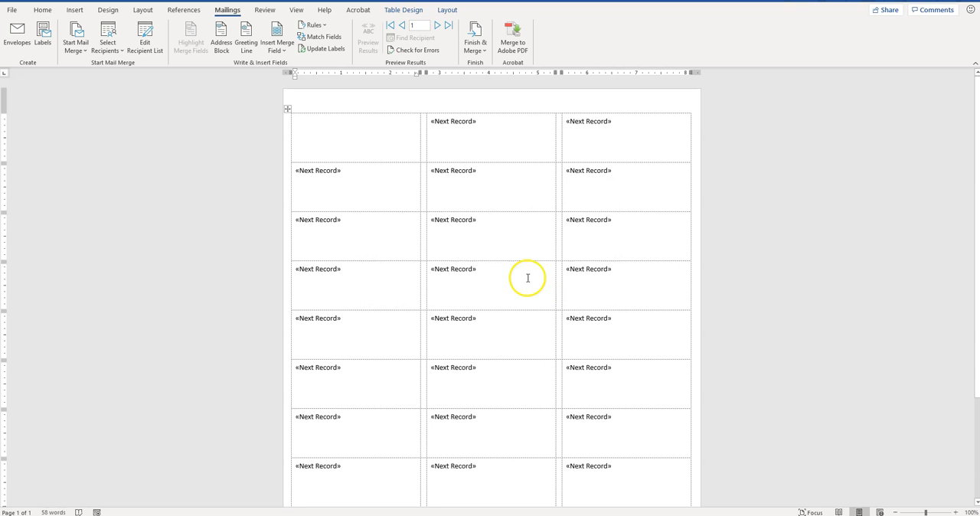
mouse_move(485, 151)
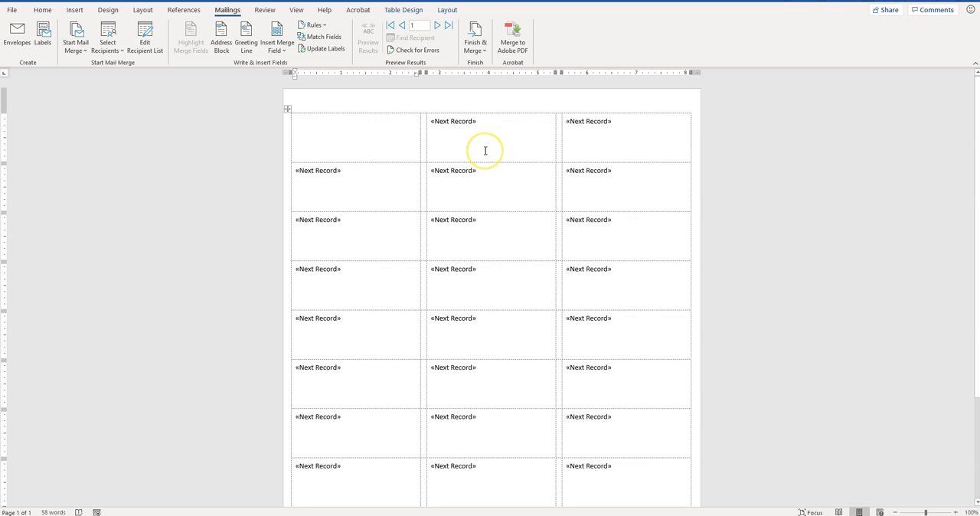
mouse_move(317, 125)
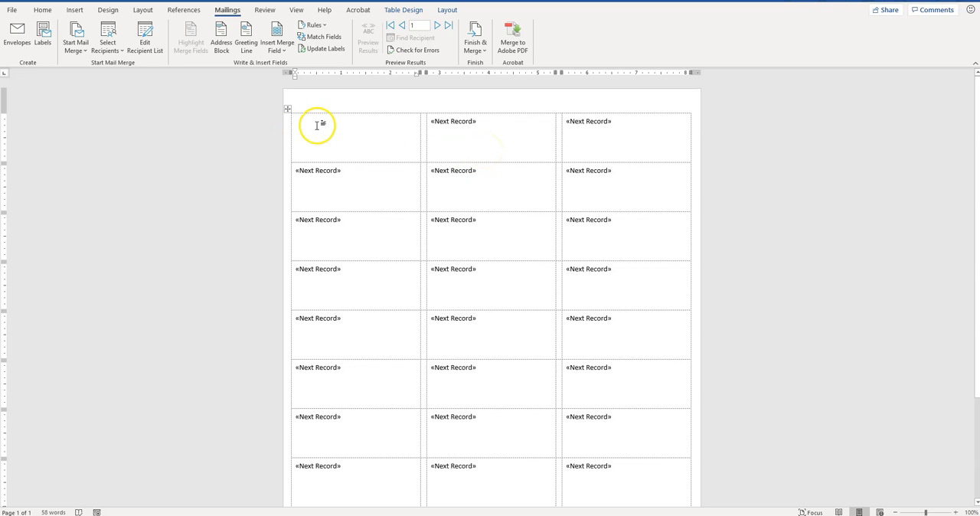
mouse_move(589, 128)
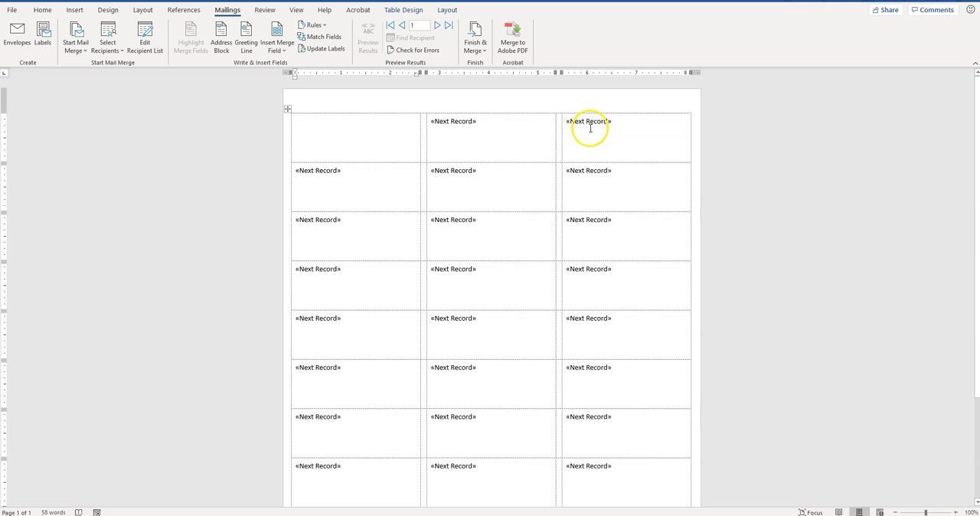
mouse_move(623, 198)
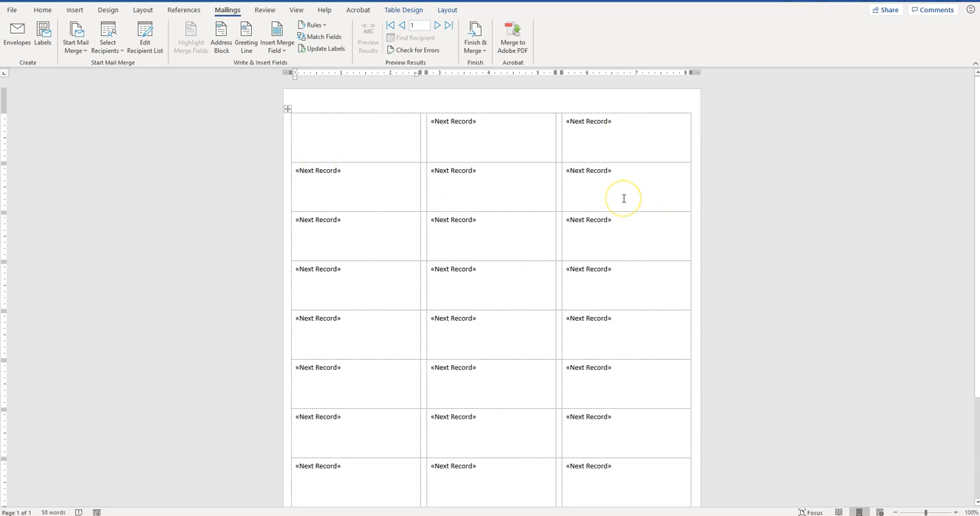
mouse_move(623, 199)
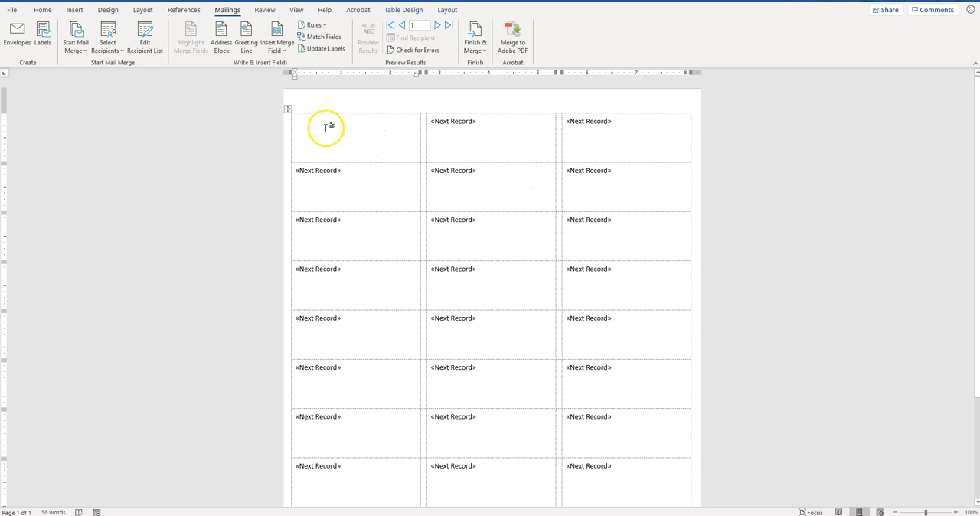
left_click(325, 128)
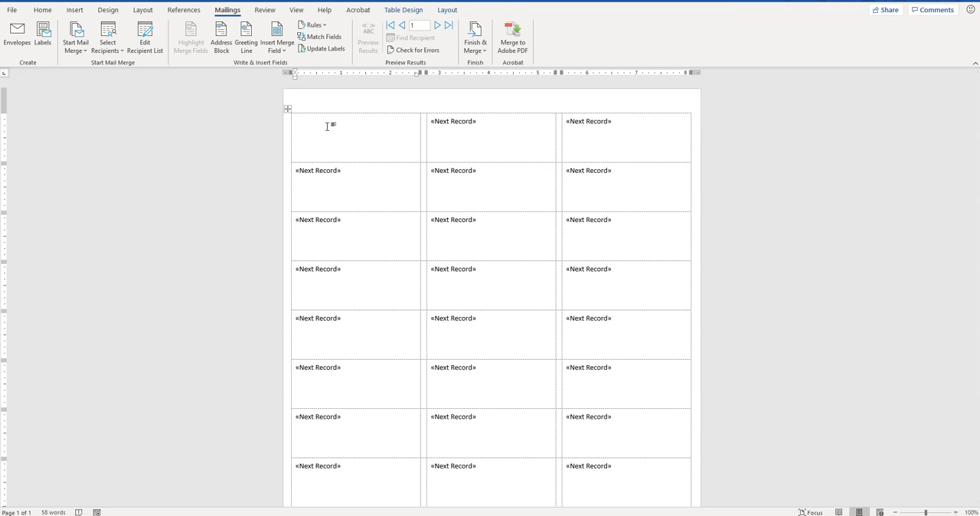
mouse_move(221, 34)
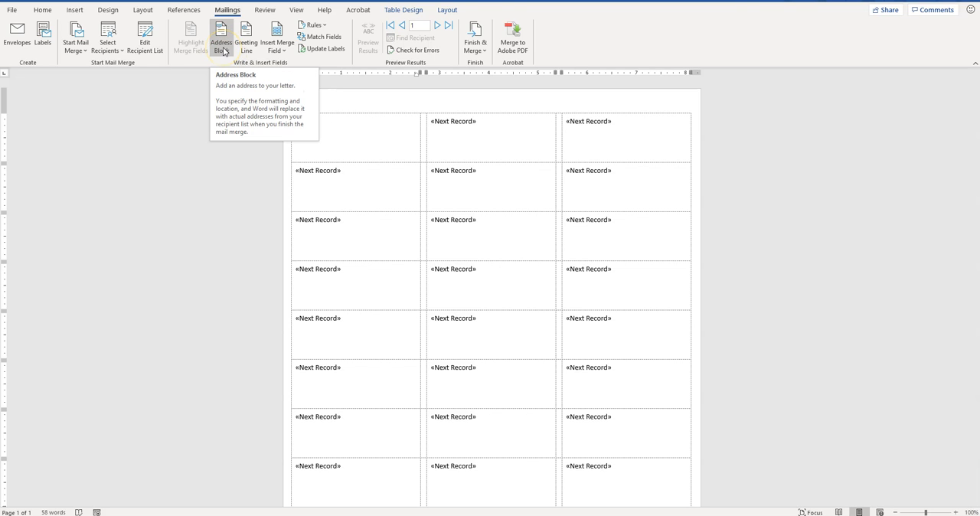
left_click(221, 36)
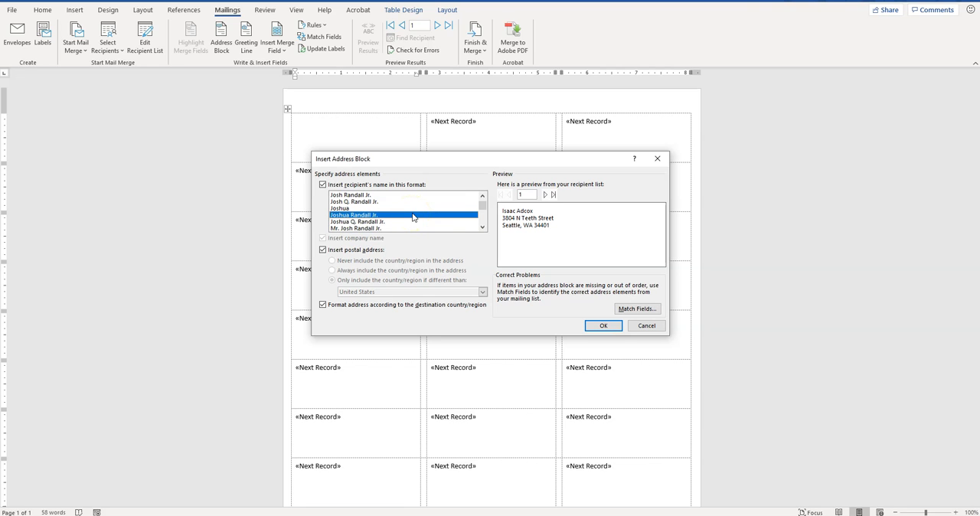
mouse_move(523, 233)
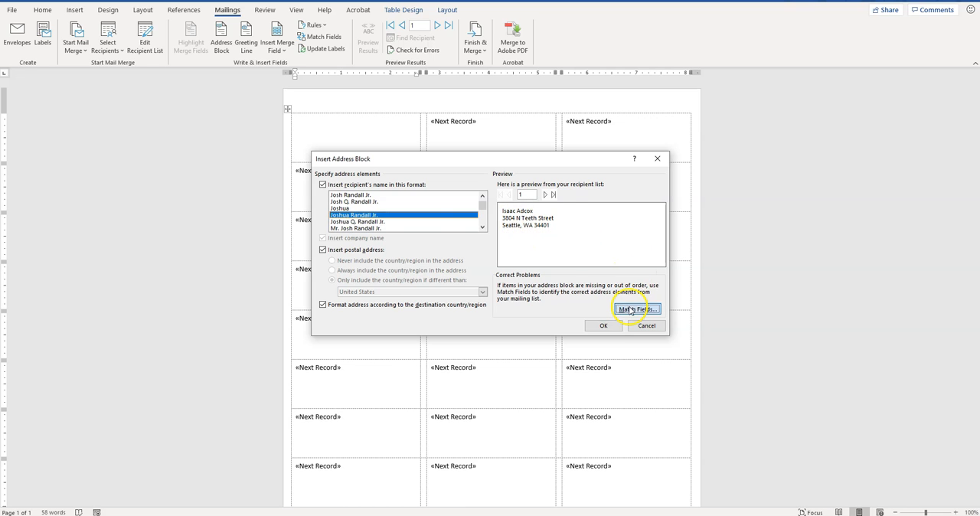
left_click(636, 308)
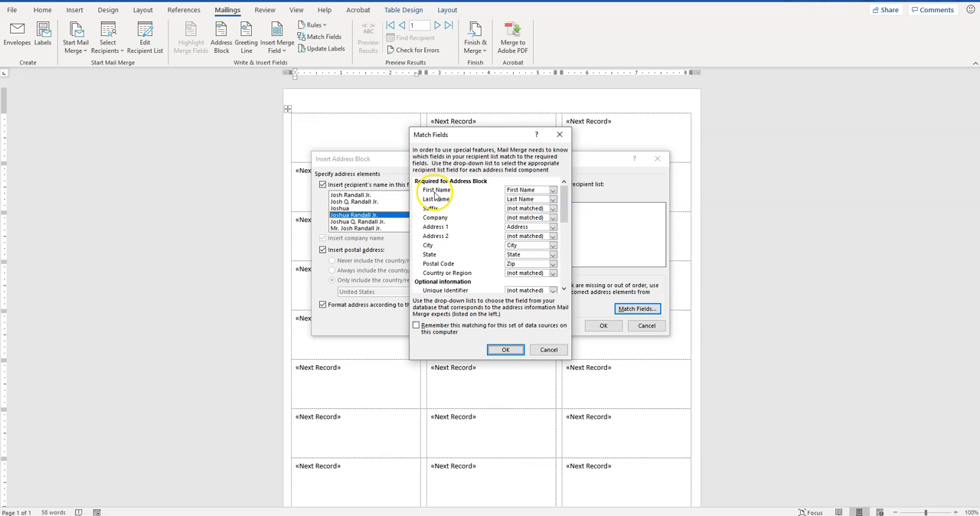
left_click(551, 190)
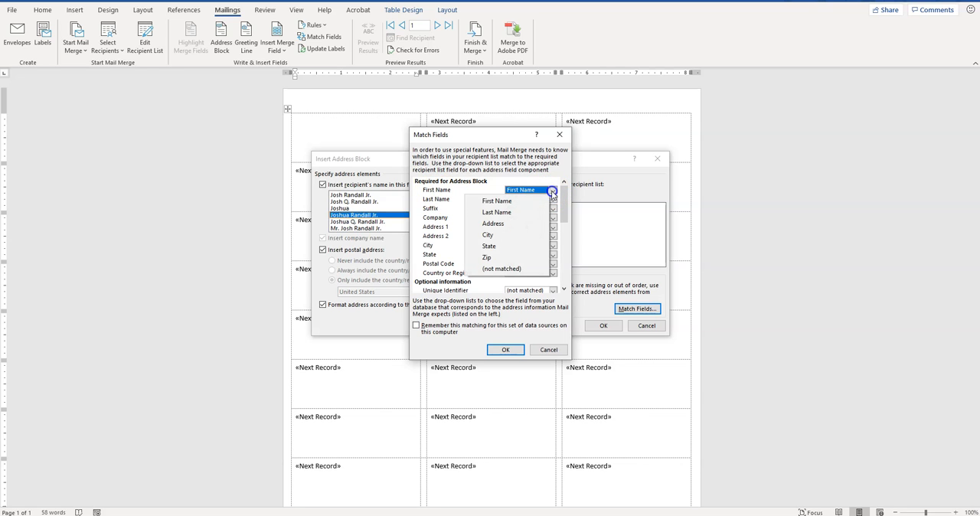
mouse_move(509, 200)
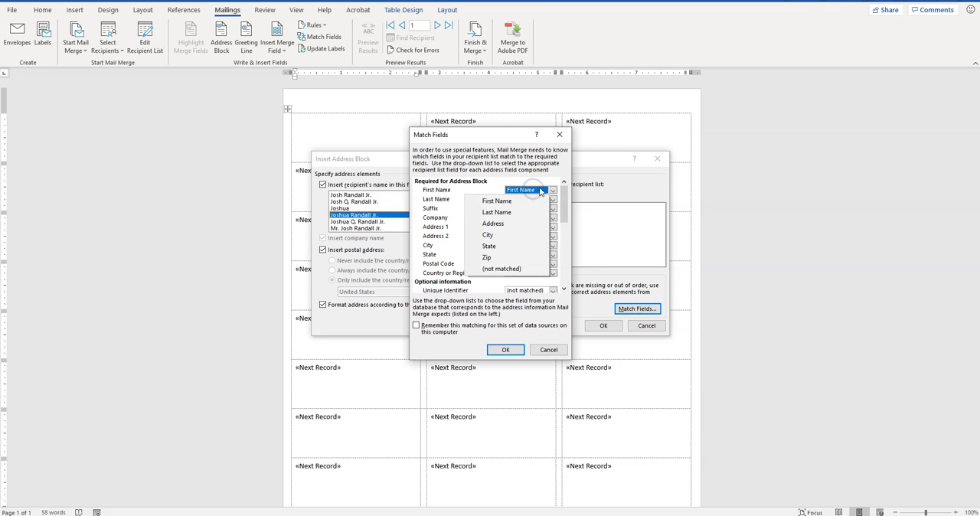
left_click(521, 190)
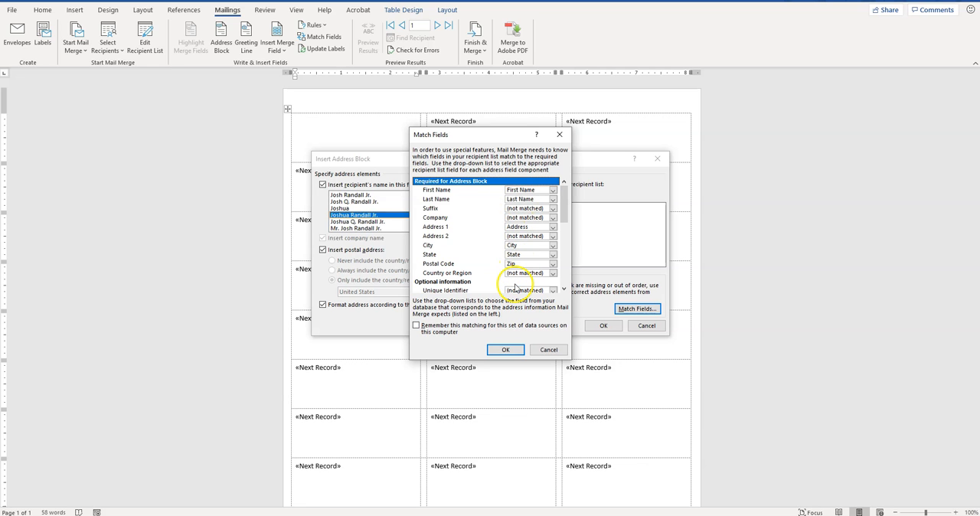
left_click(504, 349)
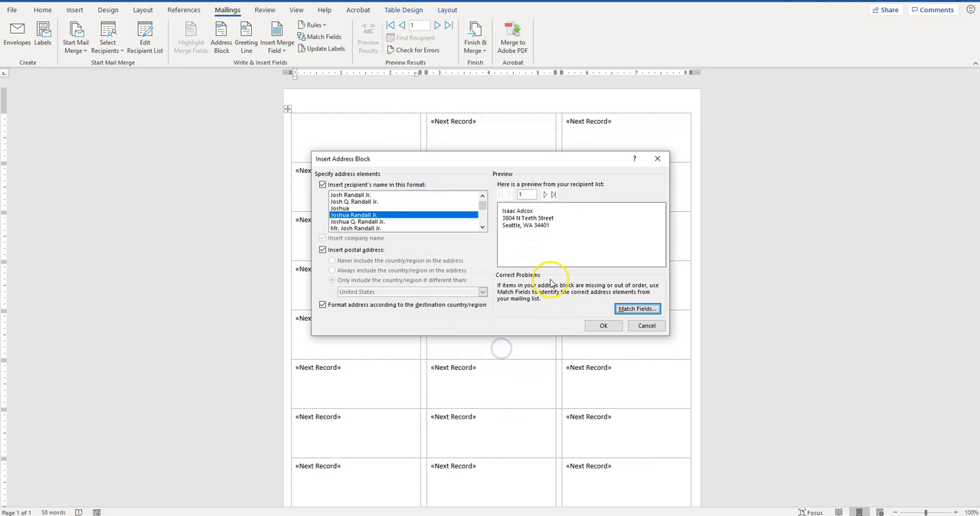
mouse_move(542, 239)
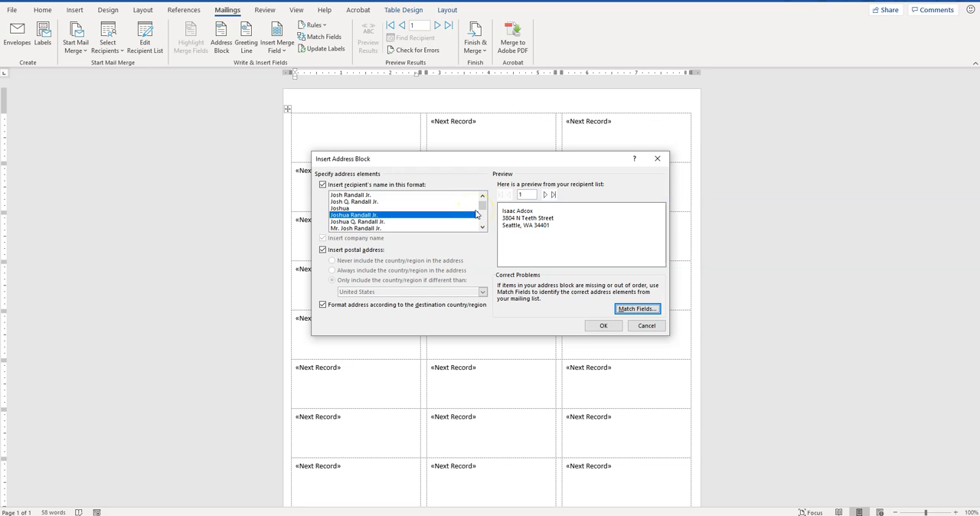
mouse_move(547, 213)
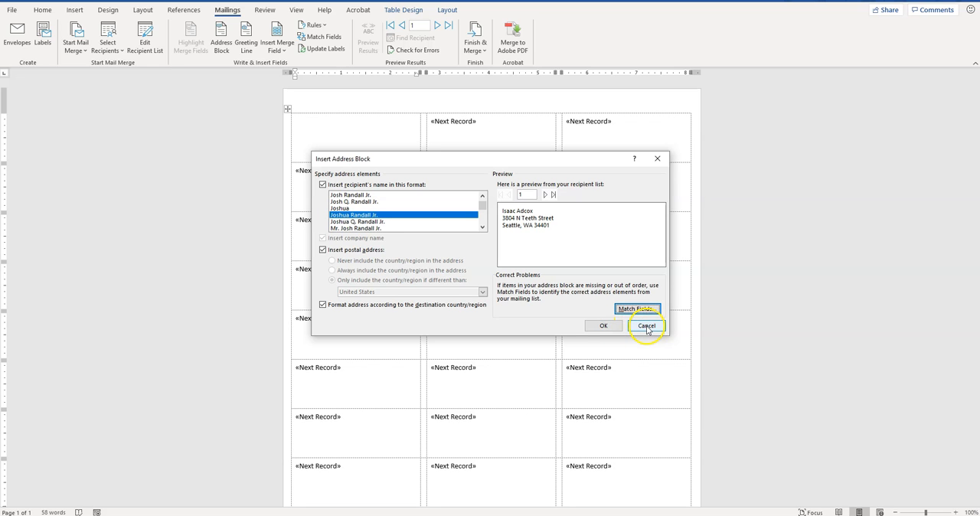
left_click(647, 325)
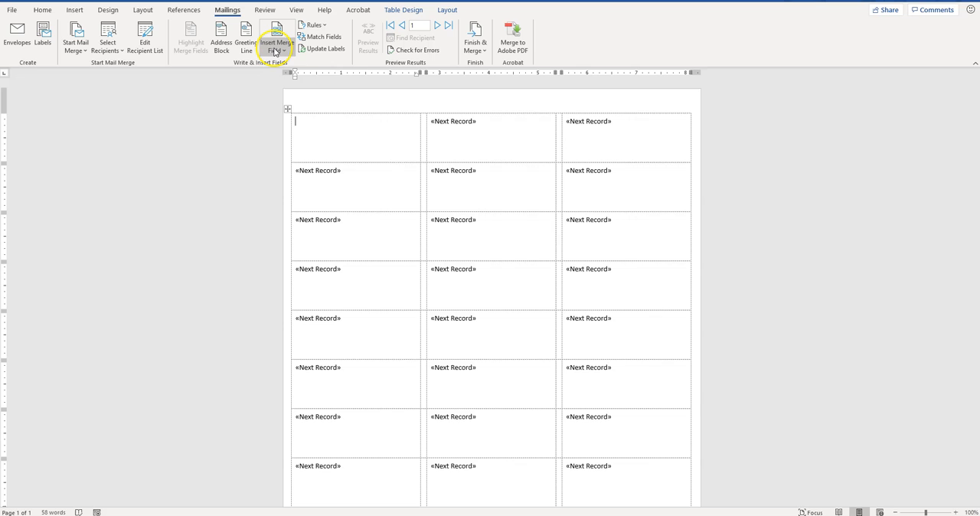
Insert the First_Name and Last_Name merge fields into the first label
left_click(274, 46)
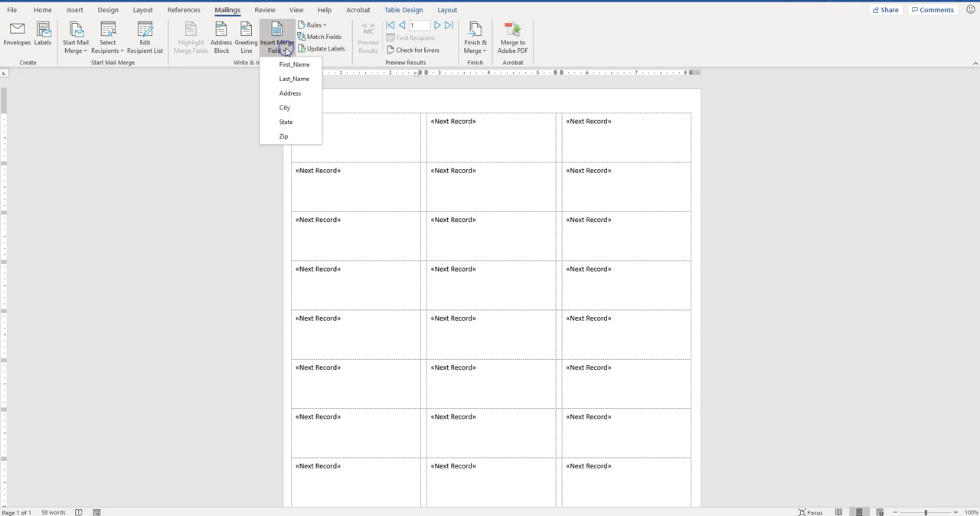
mouse_move(294, 65)
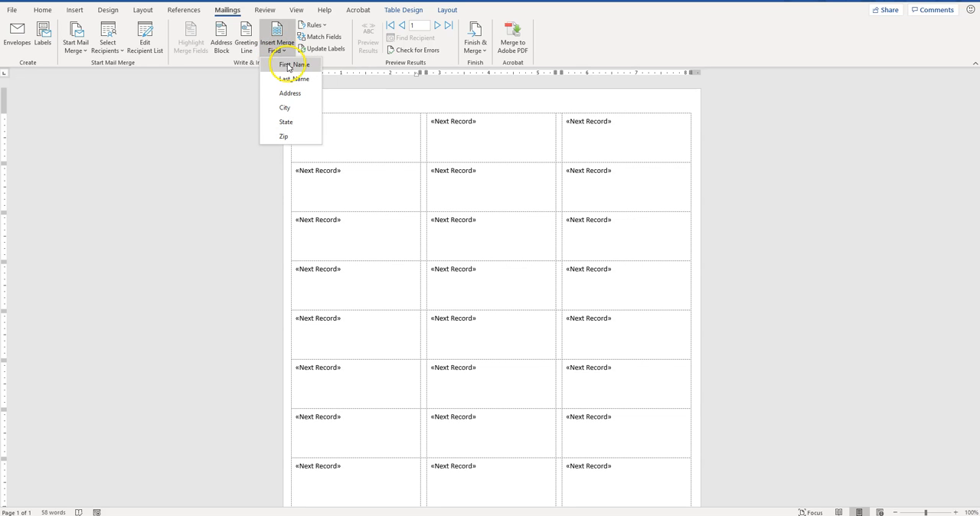
mouse_move(289, 67)
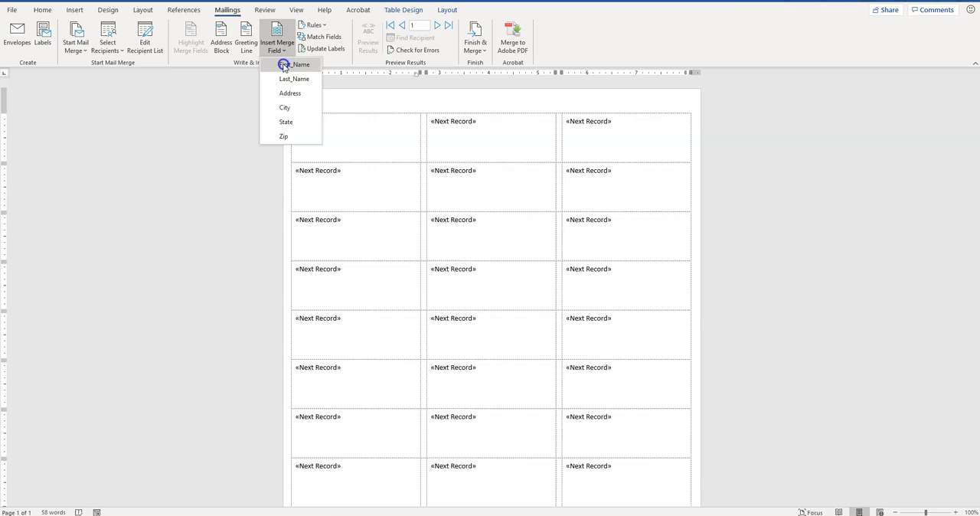
left_click(294, 64)
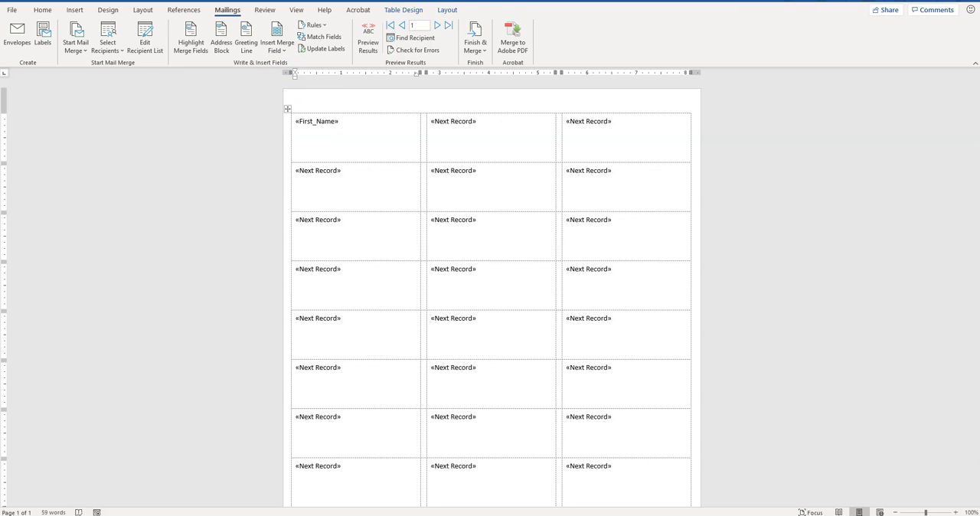
mouse_move(283, 68)
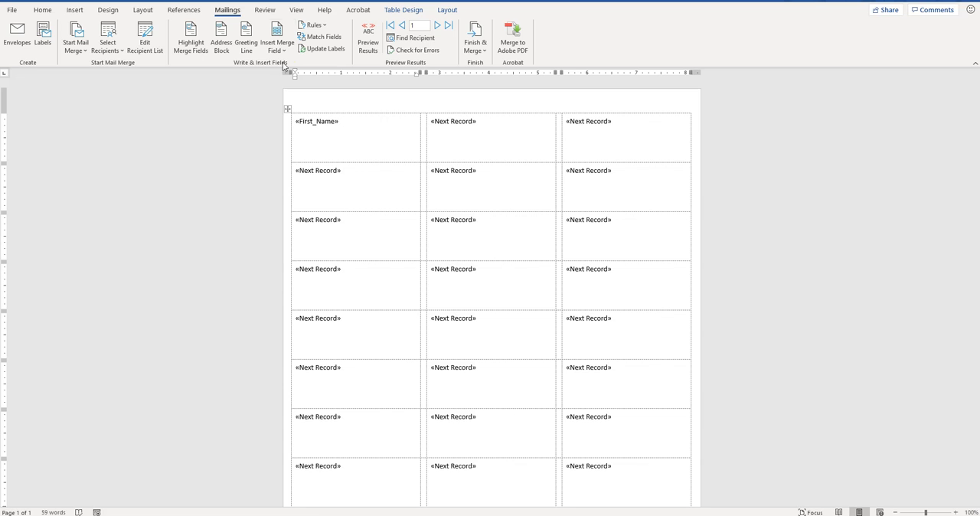
left_click(276, 37)
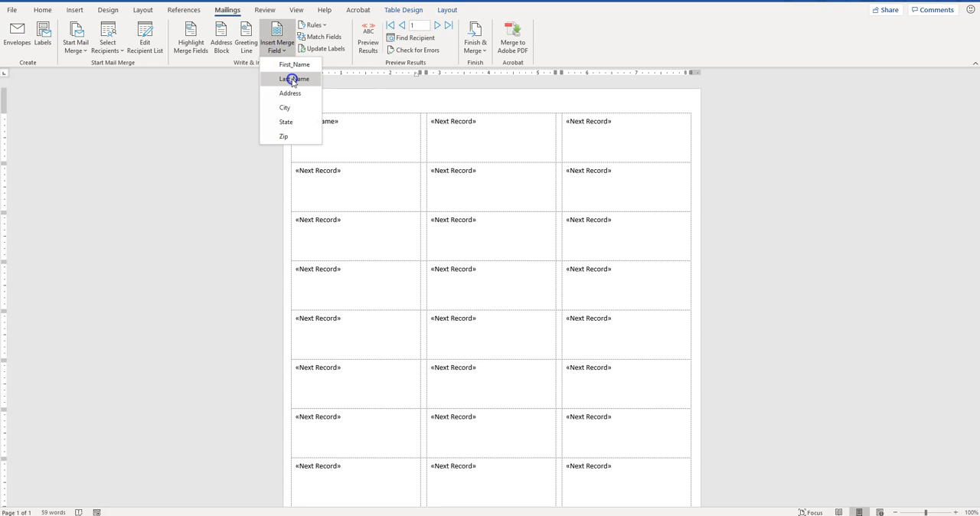
left_click(293, 78)
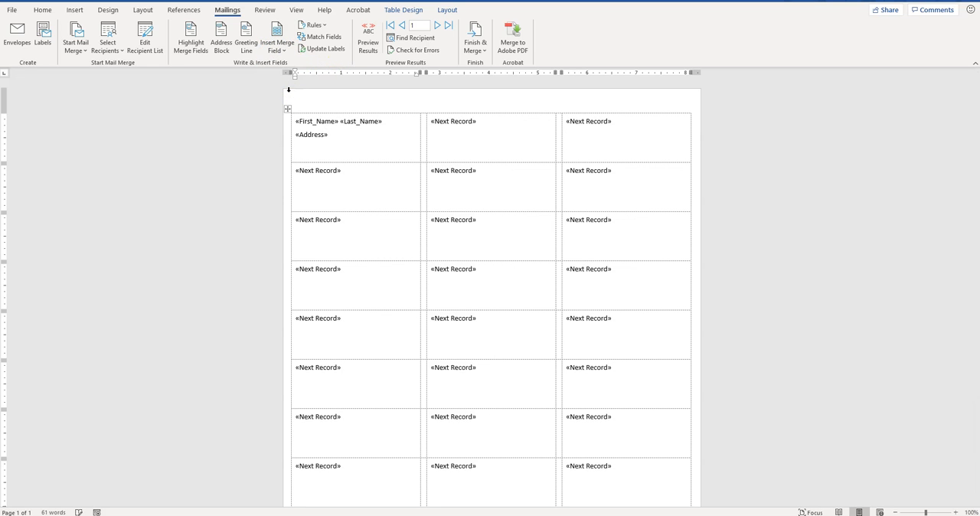
Add the «City», «State» «Zip» merge fields on the label's last line
type("«City»")
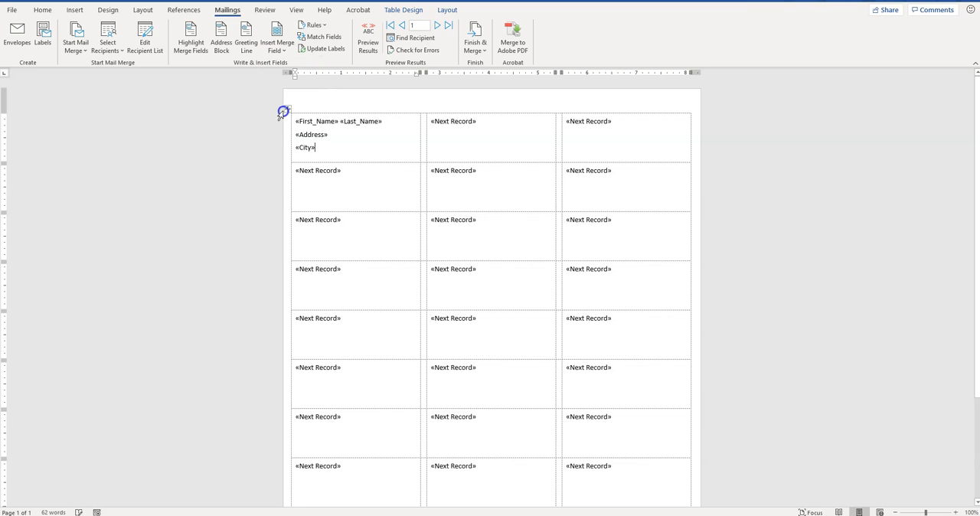
type(", «State»")
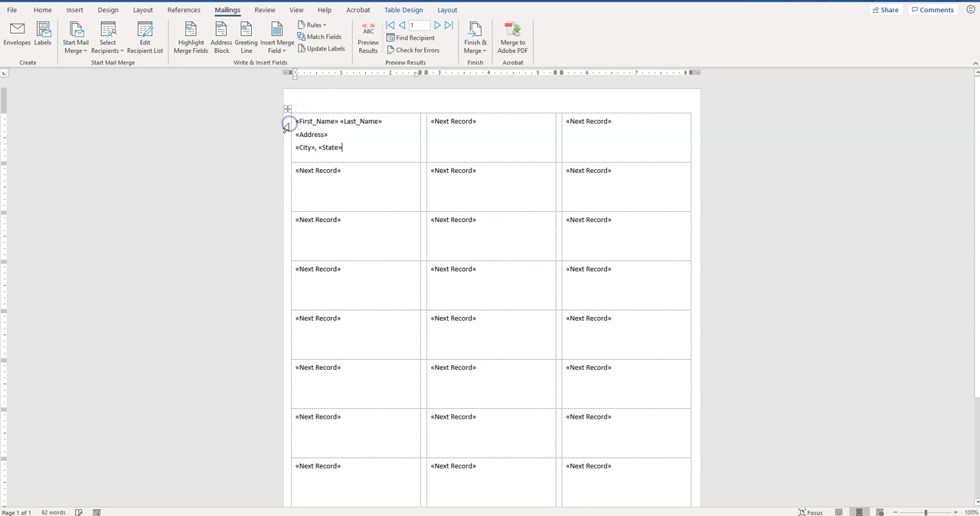
type("«Zip»")
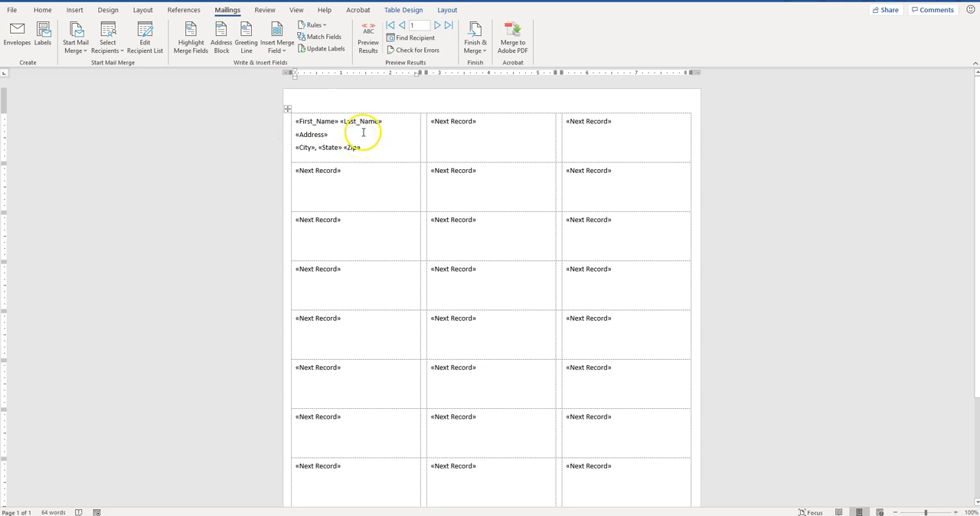
Make the first label's name line bold and one font size larger
double_click(362, 121)
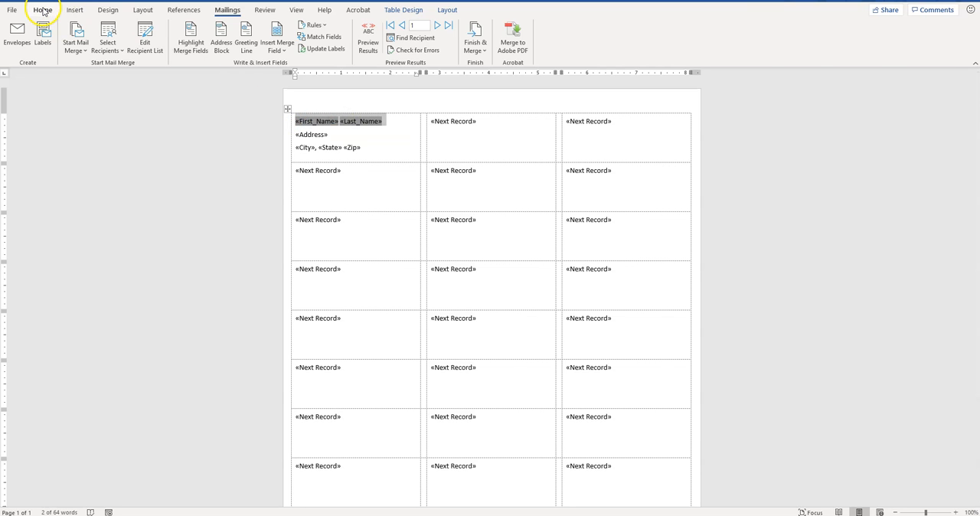
left_click(42, 9)
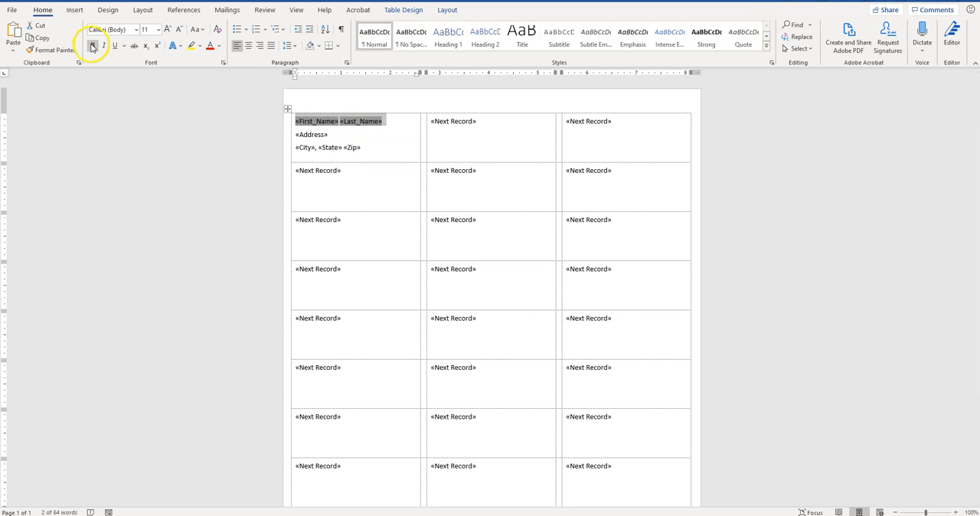
left_click(168, 29)
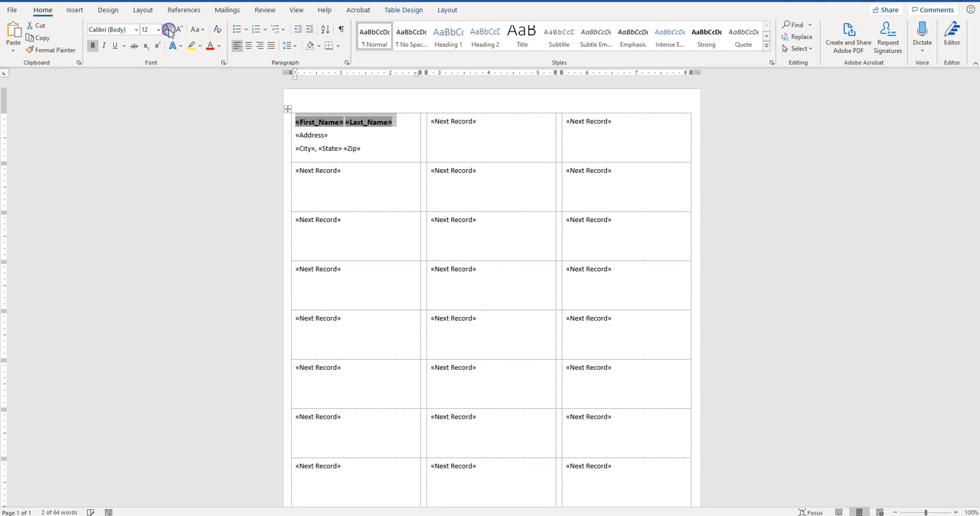
left_click(167, 29)
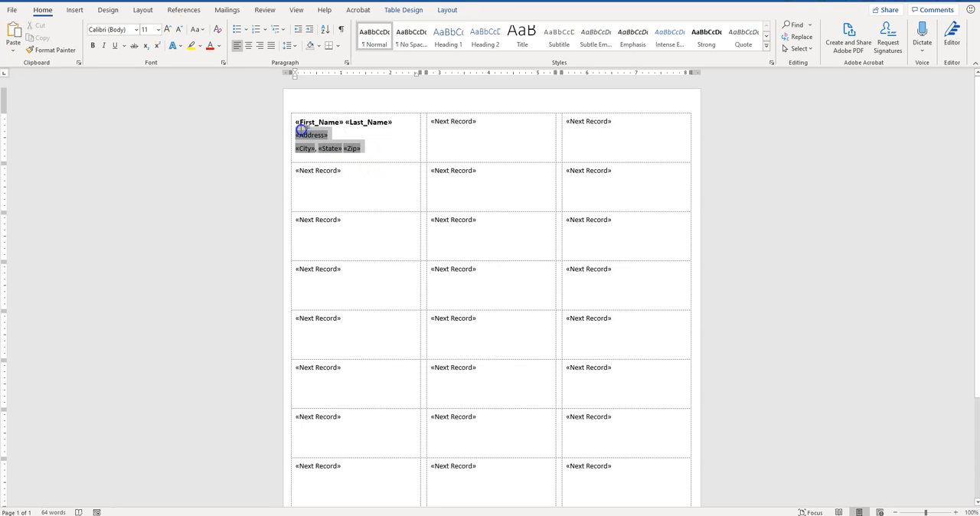
Set the address lines to 12-point text, then deselect
left_click(156, 29)
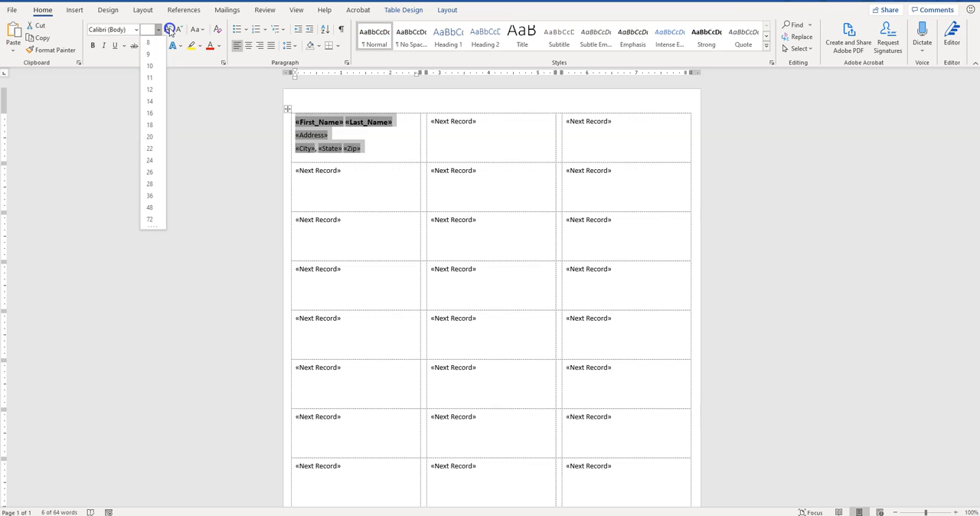
left_click(149, 89)
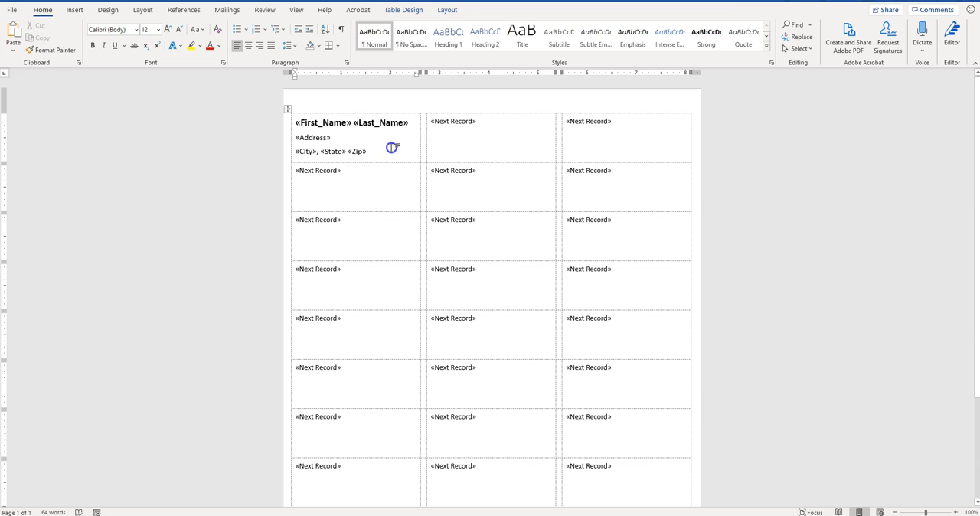
mouse_move(548, 42)
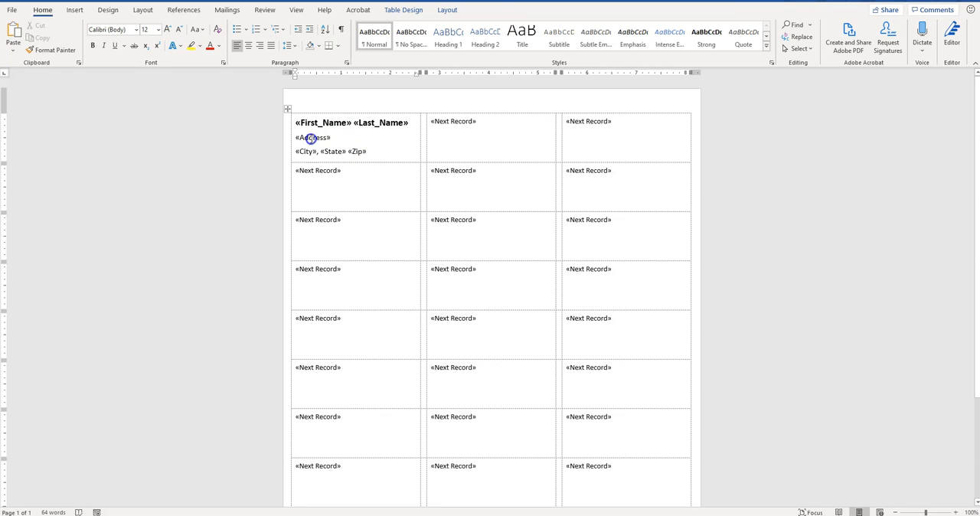
mouse_move(337, 144)
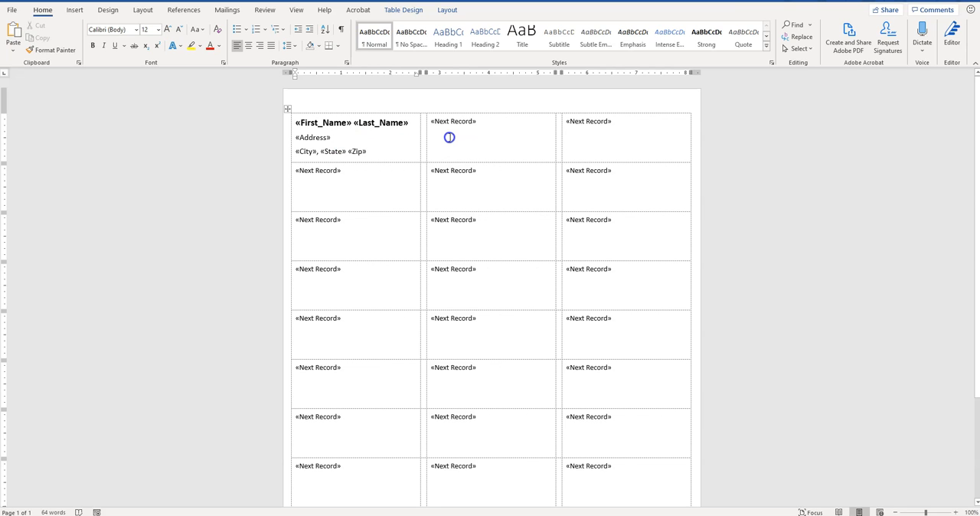
left_click(366, 151)
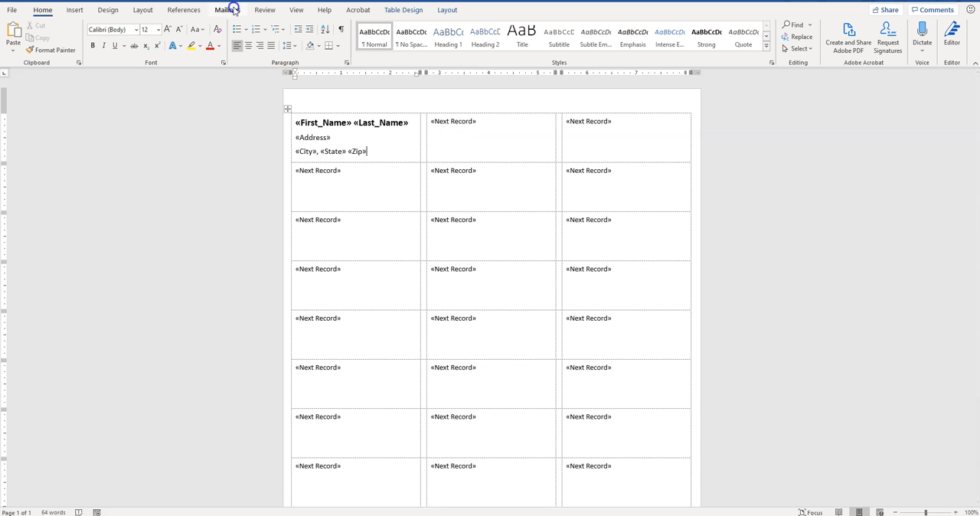
From the Mailings tab, run Update Labels to copy the first label's fields everywhere
left_click(226, 10)
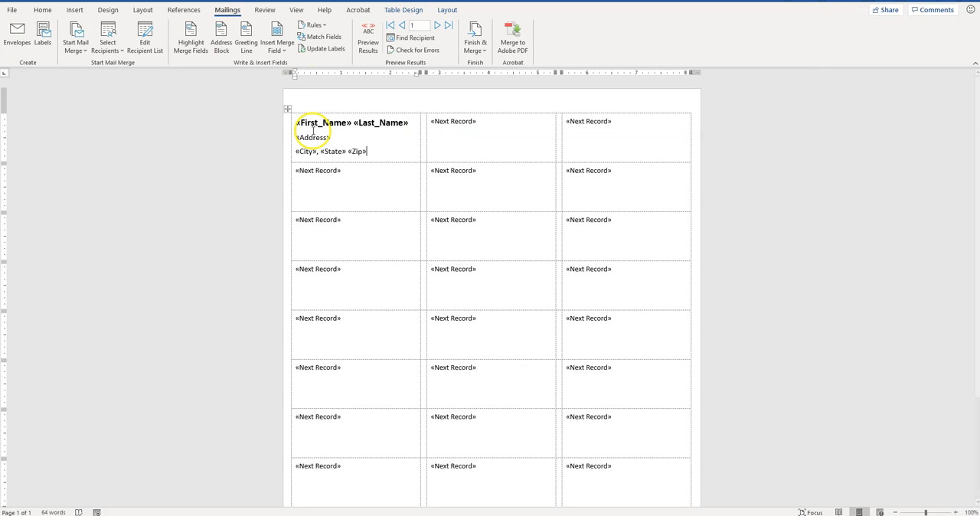
mouse_move(340, 133)
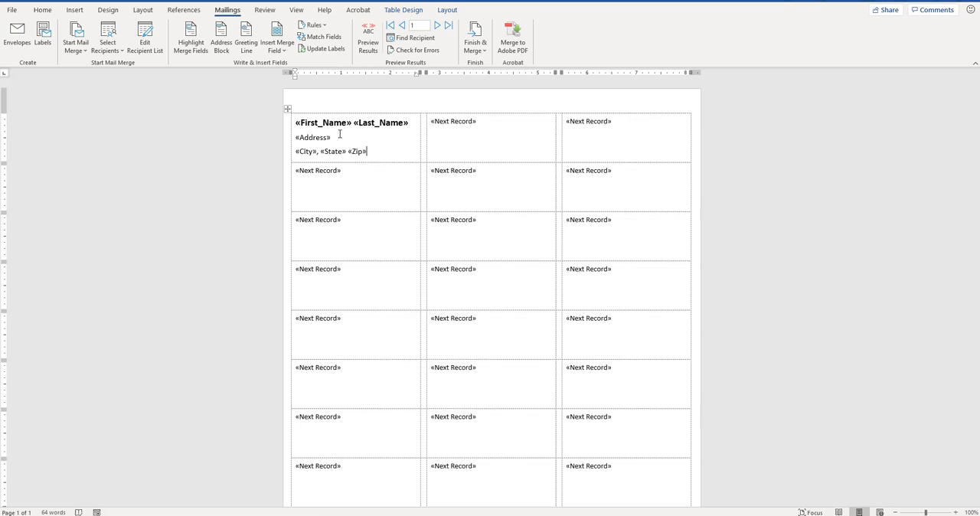
mouse_move(335, 74)
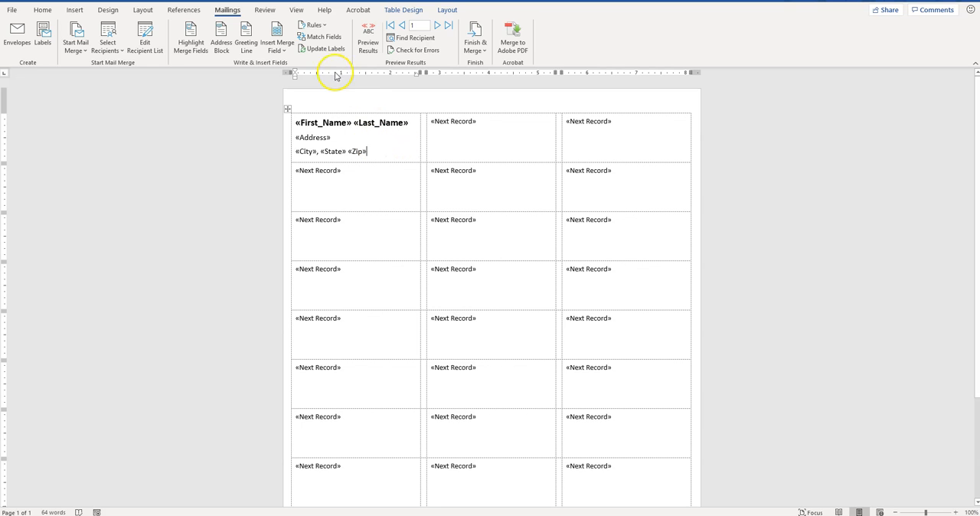
mouse_move(324, 48)
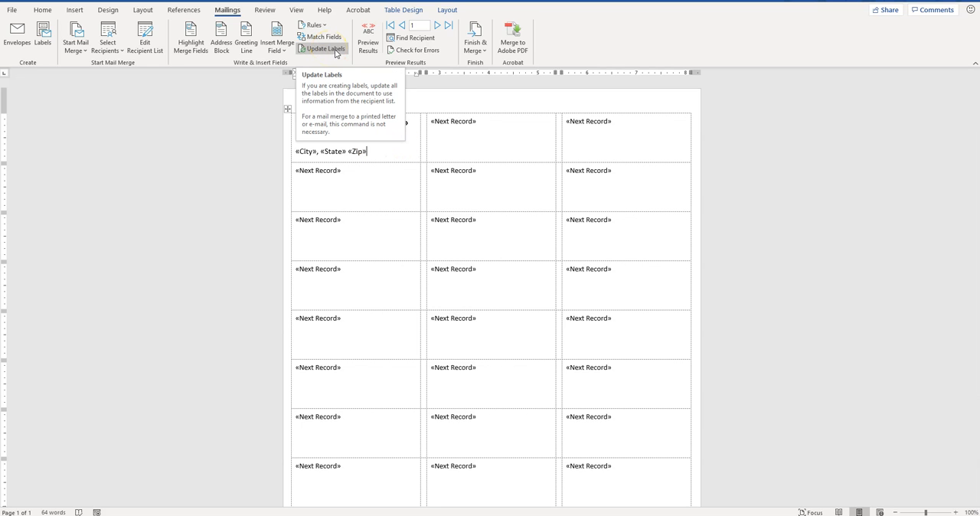
left_click(322, 48)
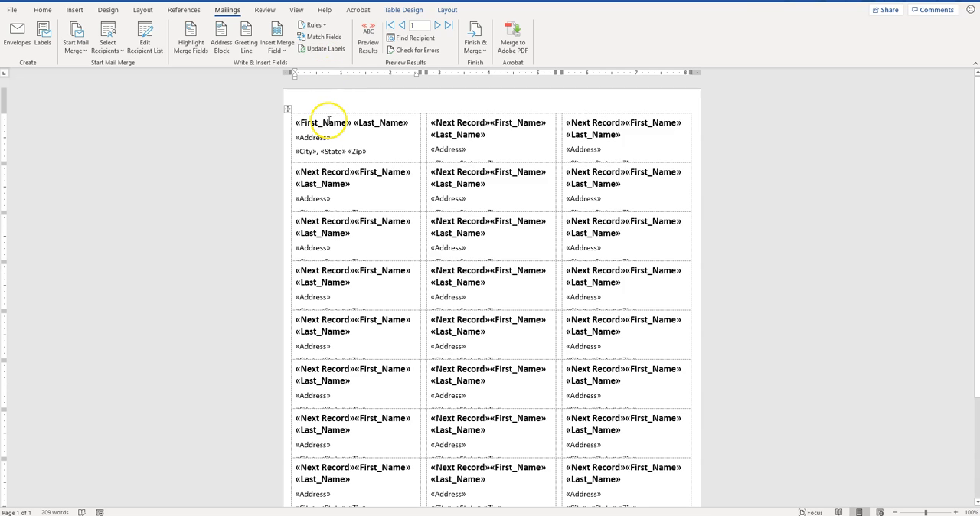
mouse_move(502, 226)
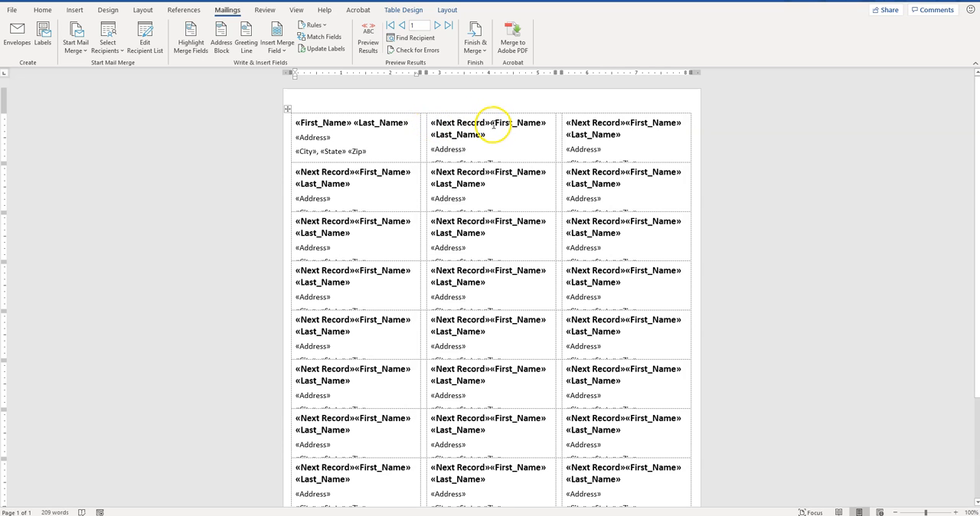
mouse_move(622, 146)
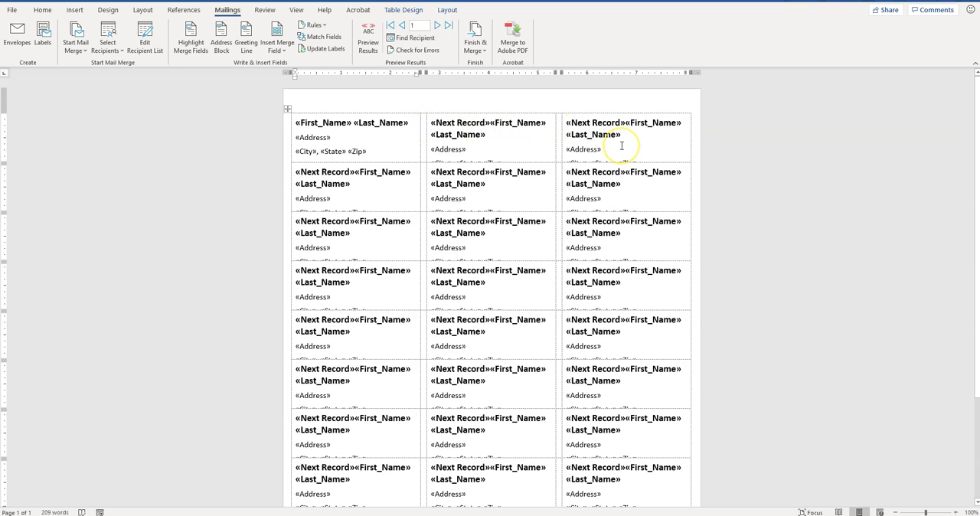
mouse_move(620, 146)
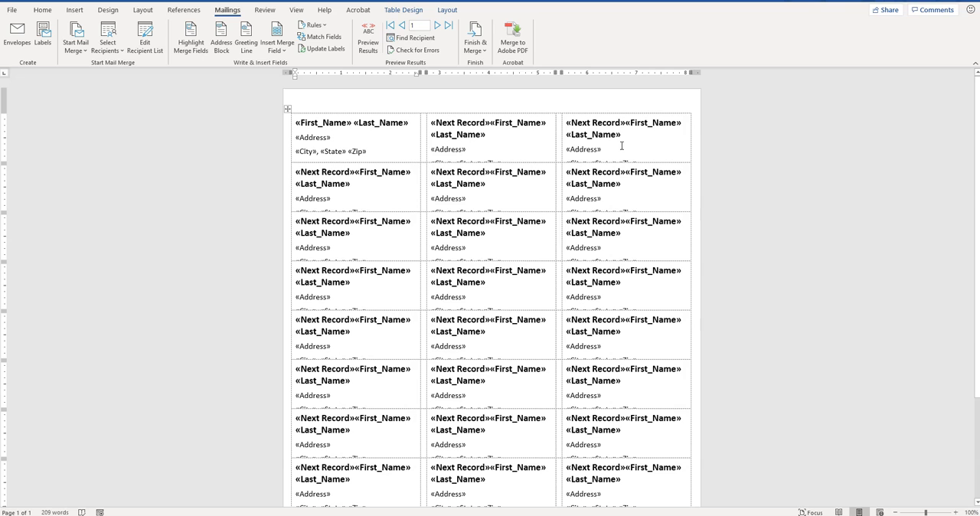
mouse_move(424, 148)
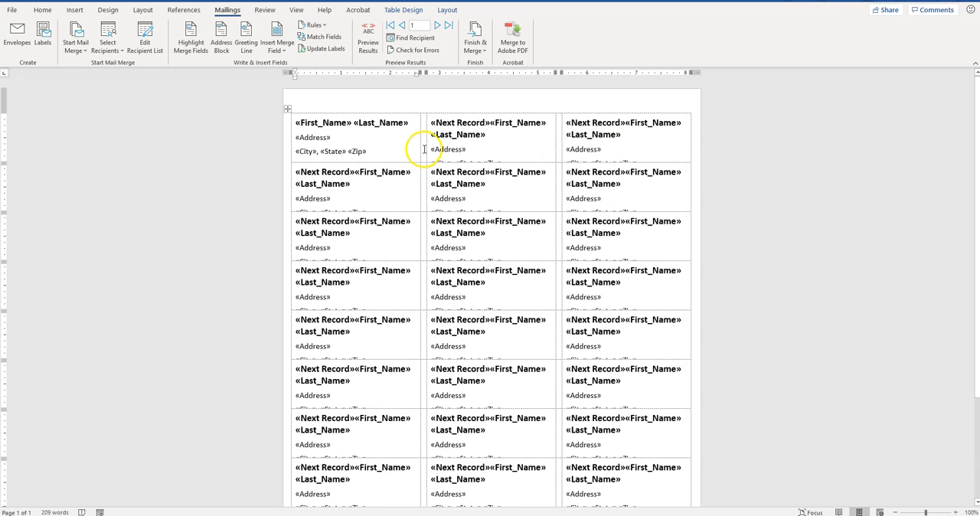
mouse_move(375, 74)
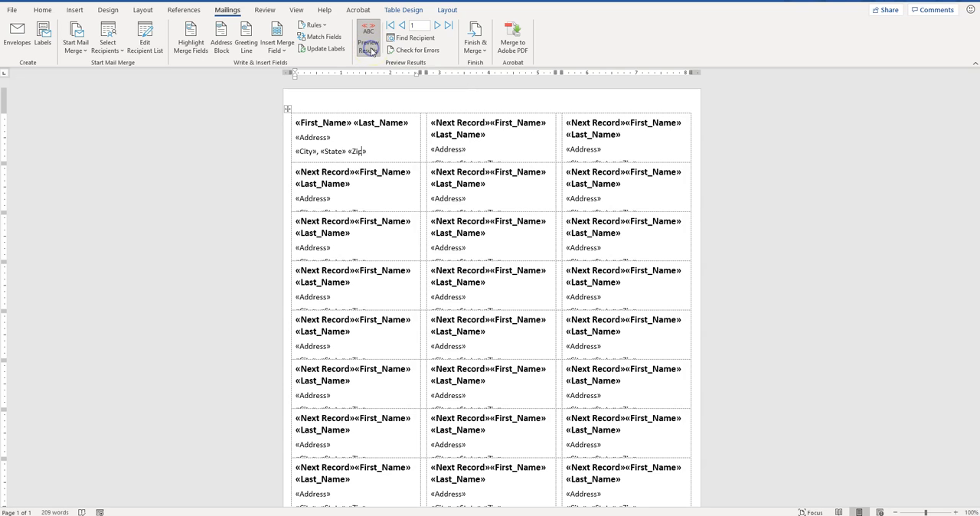
Turn on Preview Results and step through recipients with the record navigation arrows
left_click(368, 36)
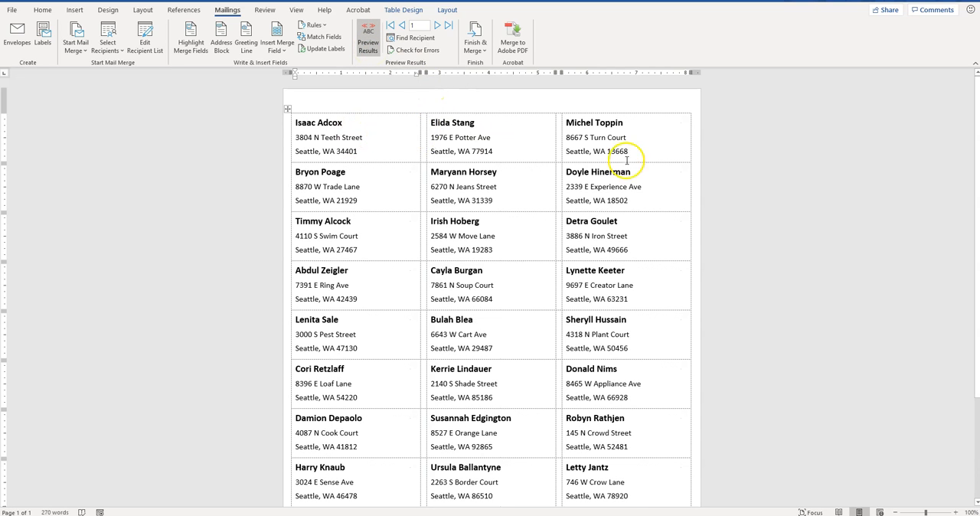
mouse_move(507, 270)
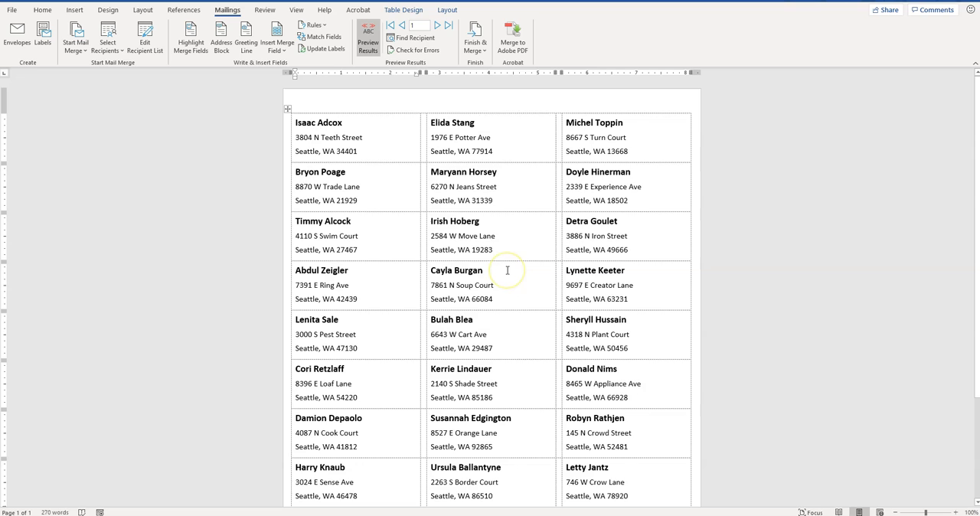
scroll("down", 3)
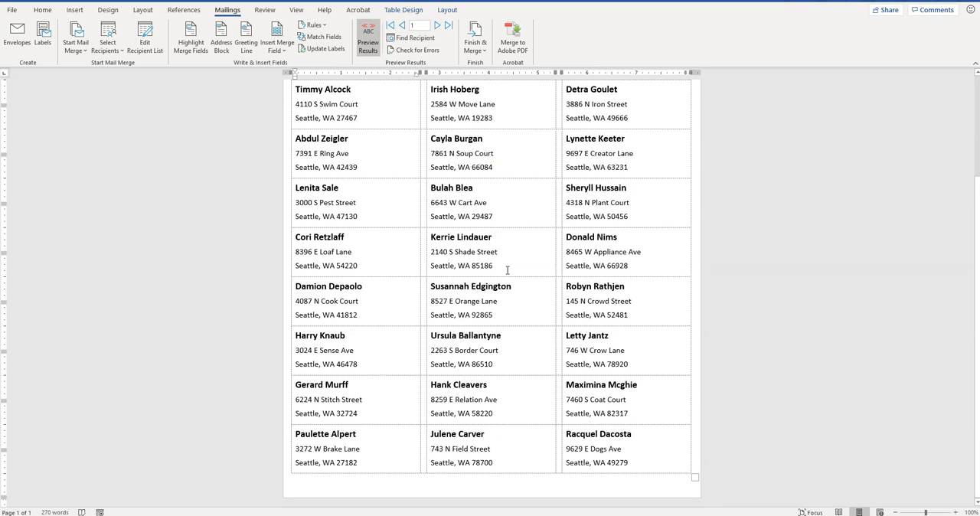
scroll("up", 3)
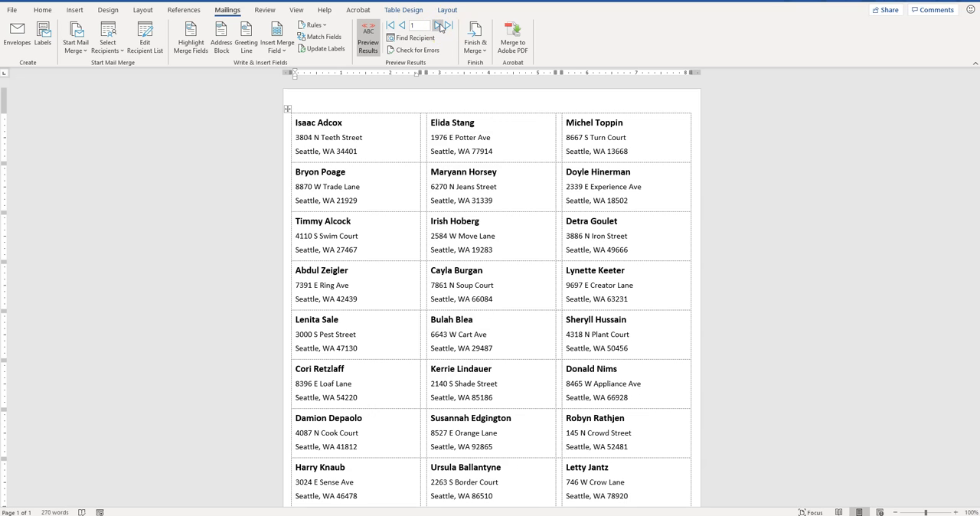
left_click(444, 24)
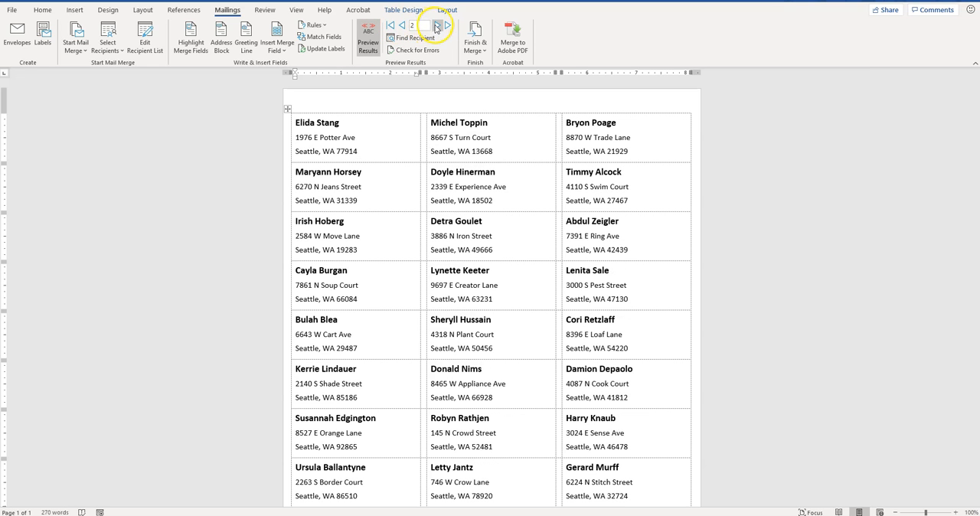
left_click(401, 25)
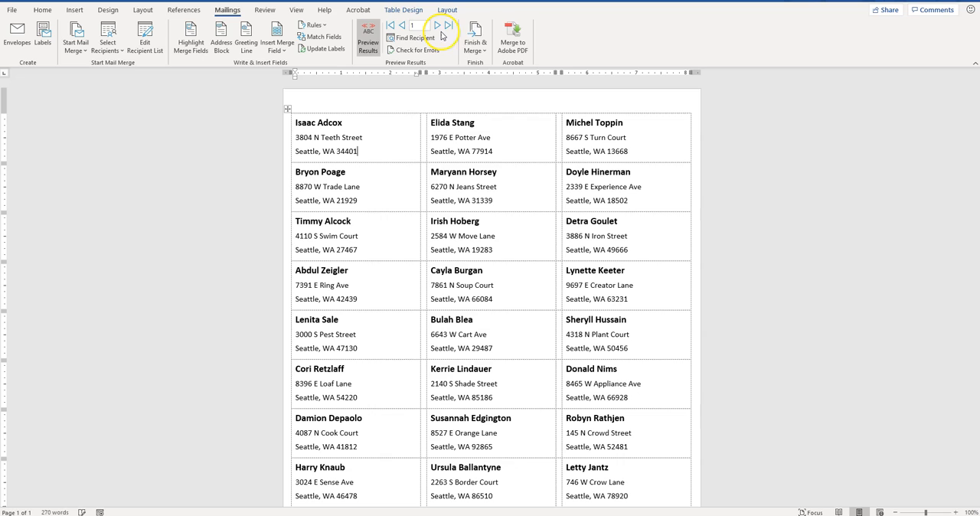
mouse_move(368, 38)
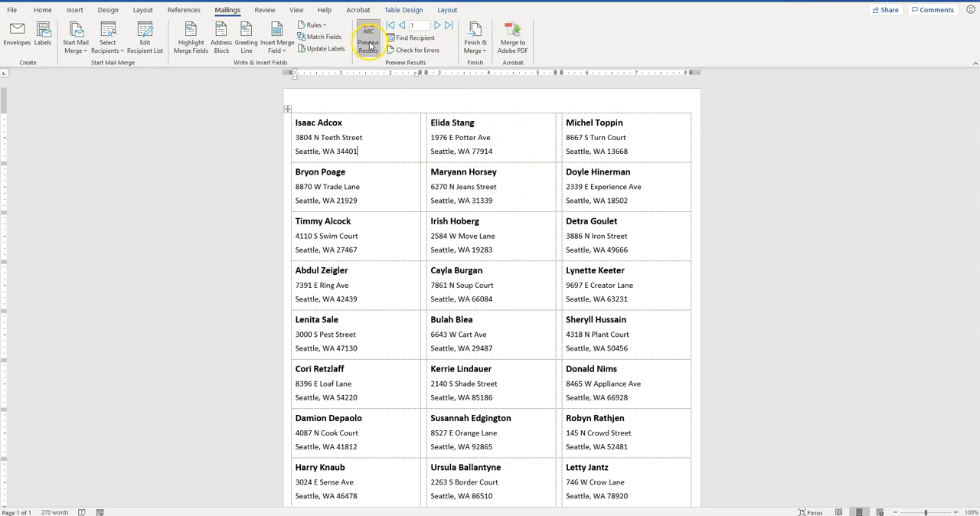
Turn off the preview, shrink the first label's font, and update all labels
left_click(369, 37)
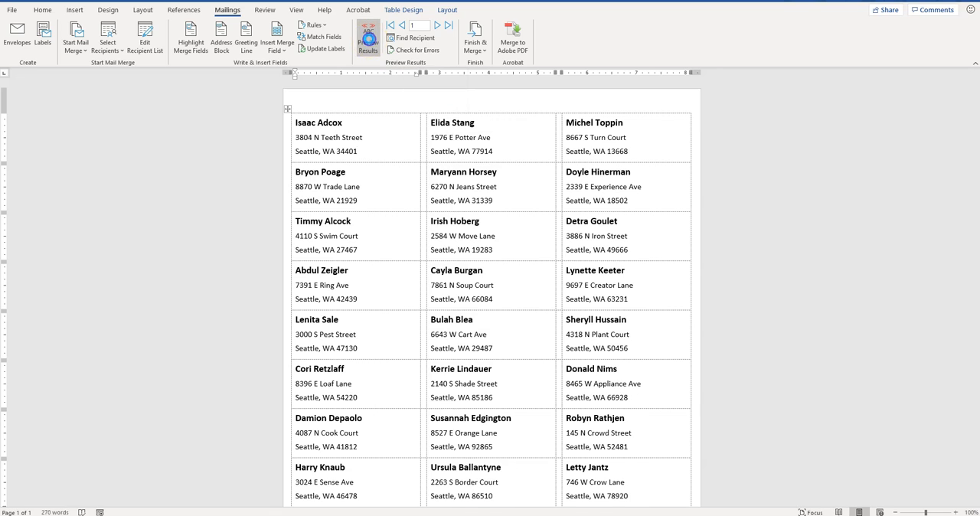
left_click(368, 35)
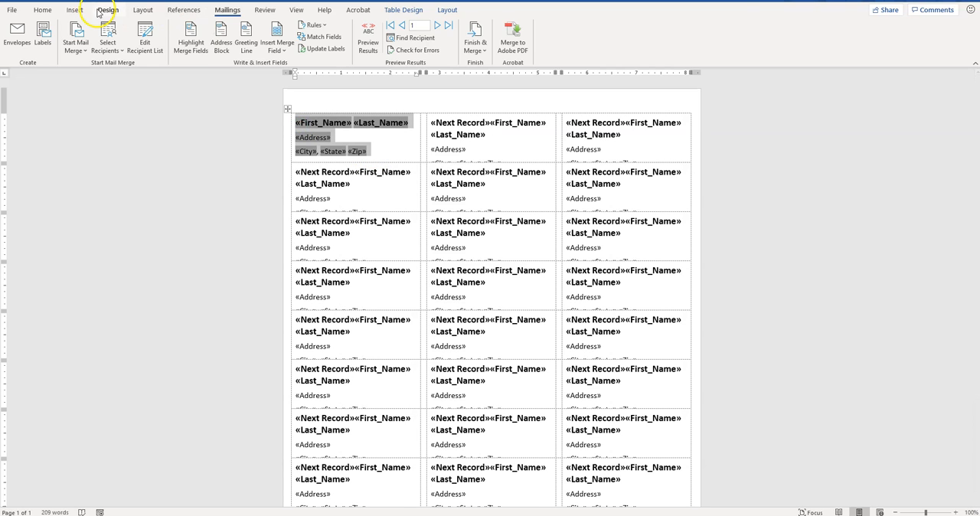
left_click(42, 9)
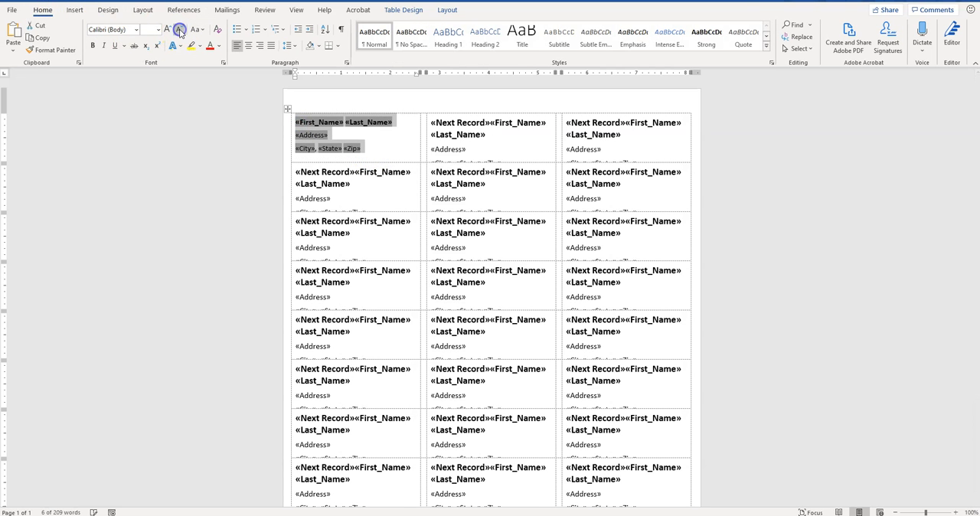
left_click(226, 9)
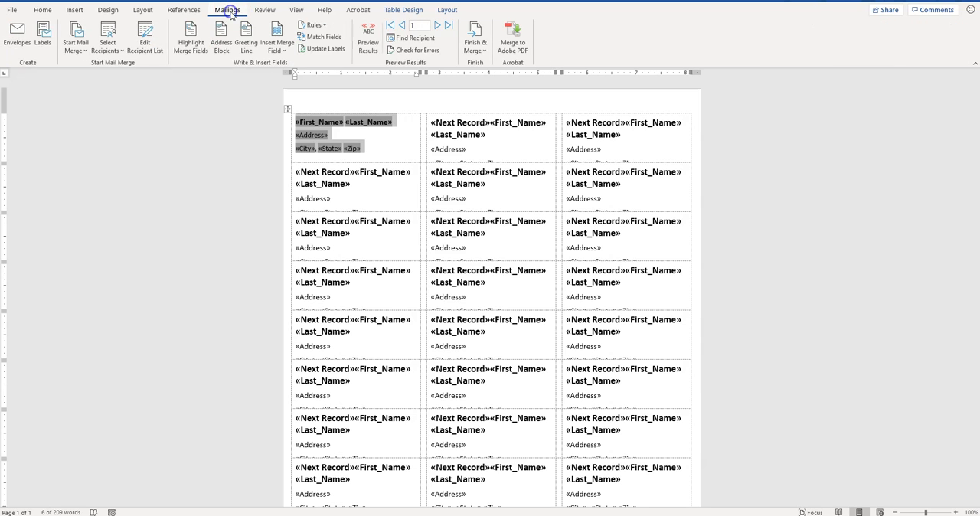
mouse_move(323, 49)
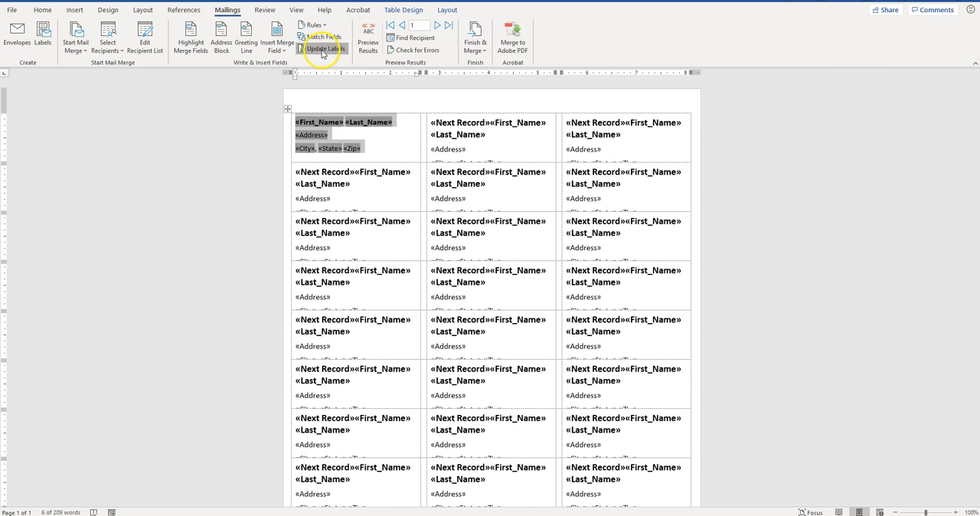
left_click(324, 49)
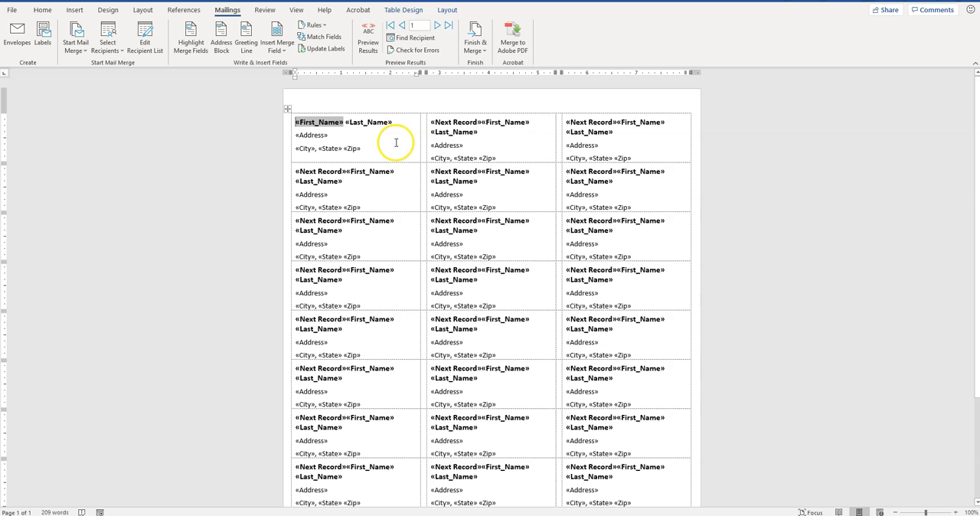
mouse_move(368, 44)
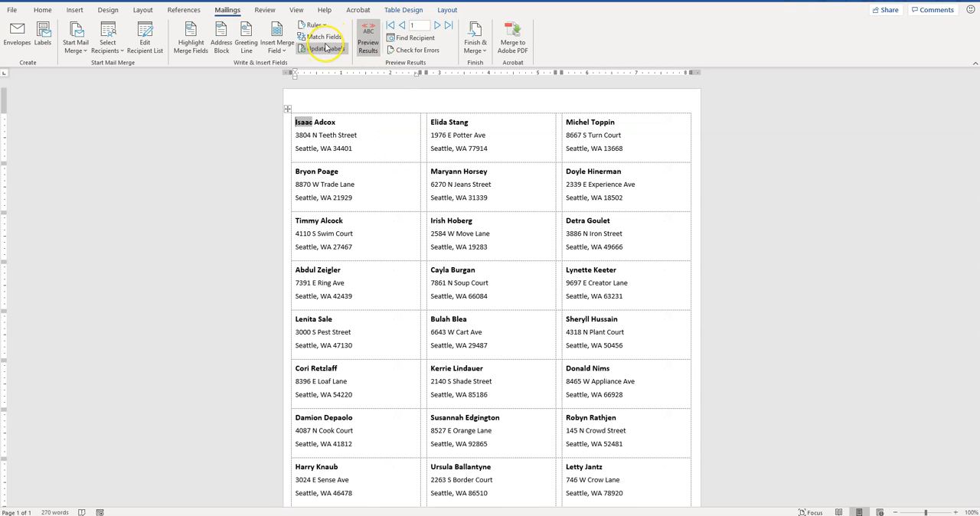
Turn off Preview Results so the labels show merge field codes
left_click(368, 37)
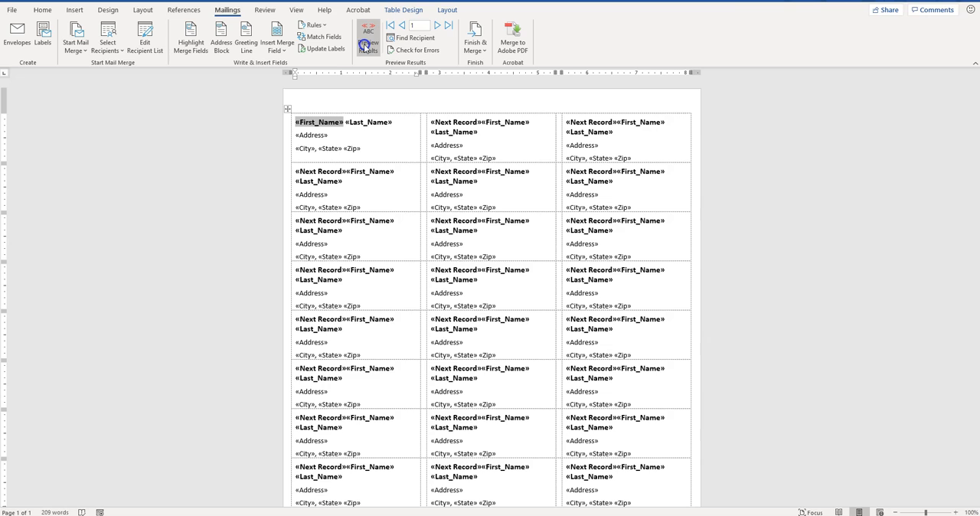
mouse_move(474, 39)
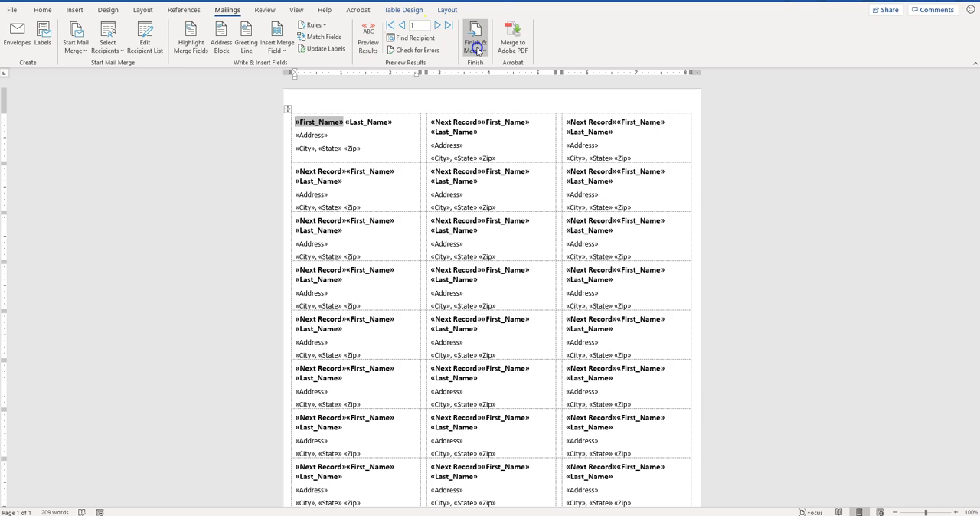
Use Finish & Merge > Edit Individual Documents with All records selected
left_click(475, 36)
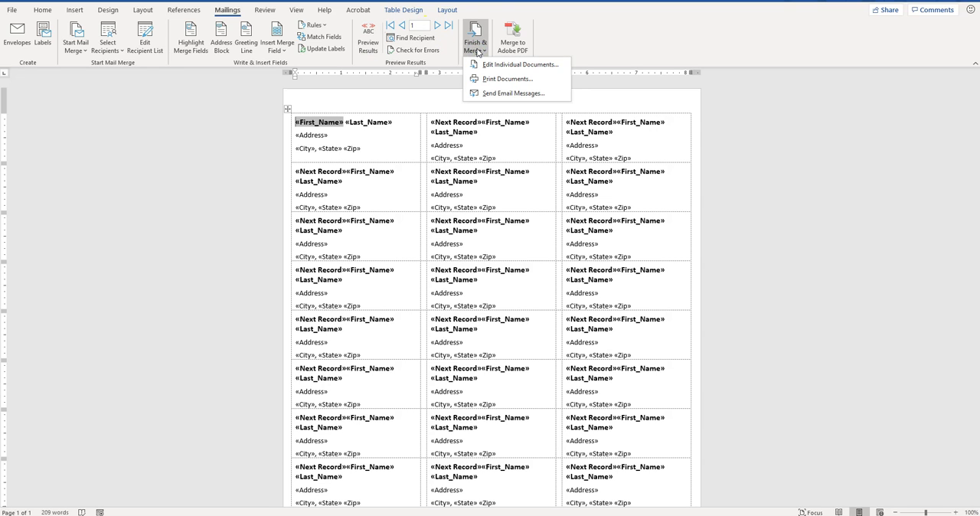
mouse_move(507, 78)
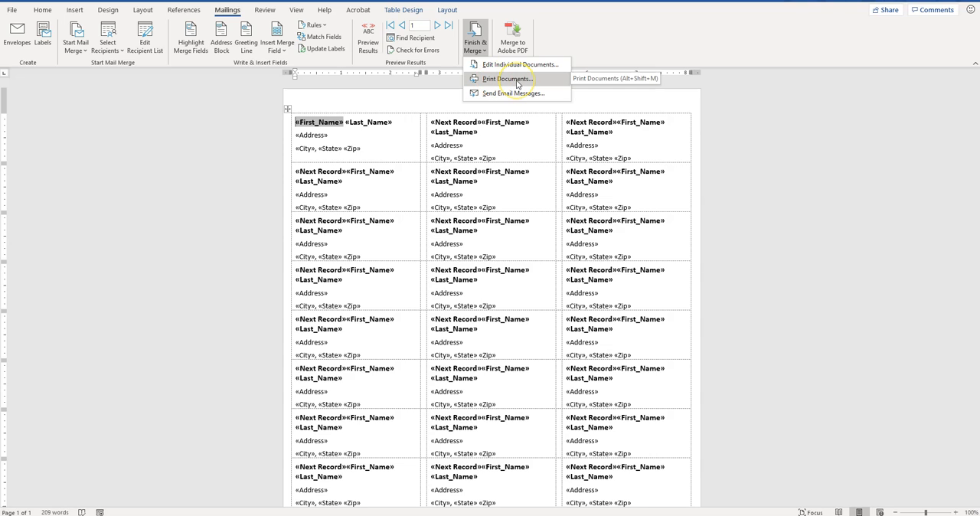
mouse_move(507, 79)
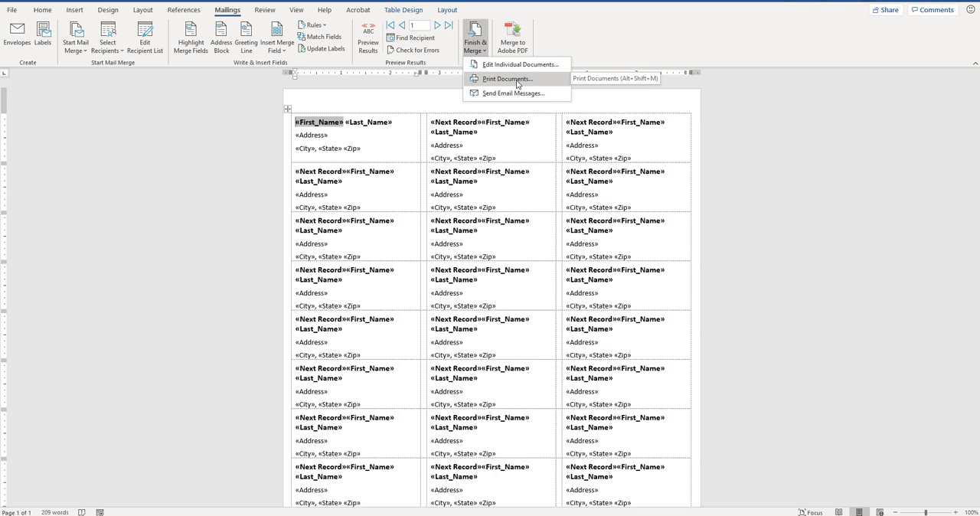
mouse_move(521, 64)
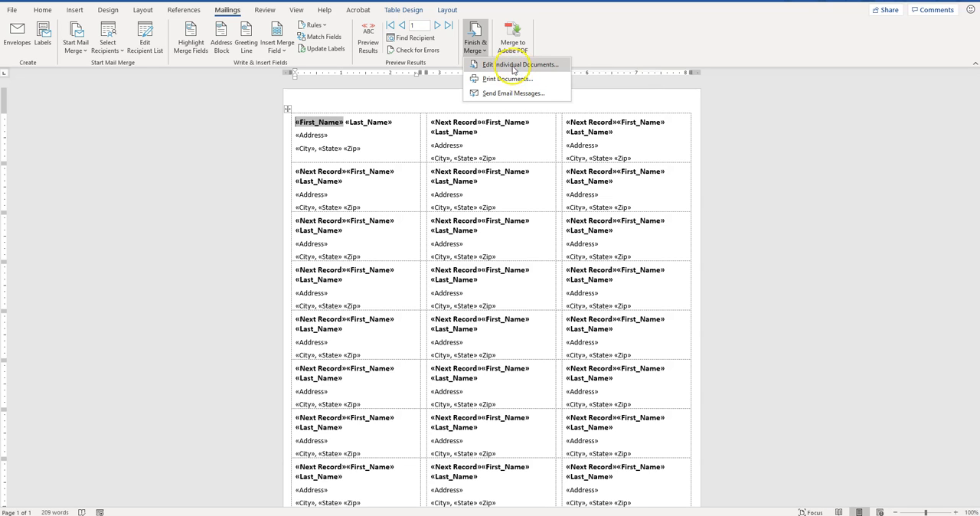
mouse_move(513, 64)
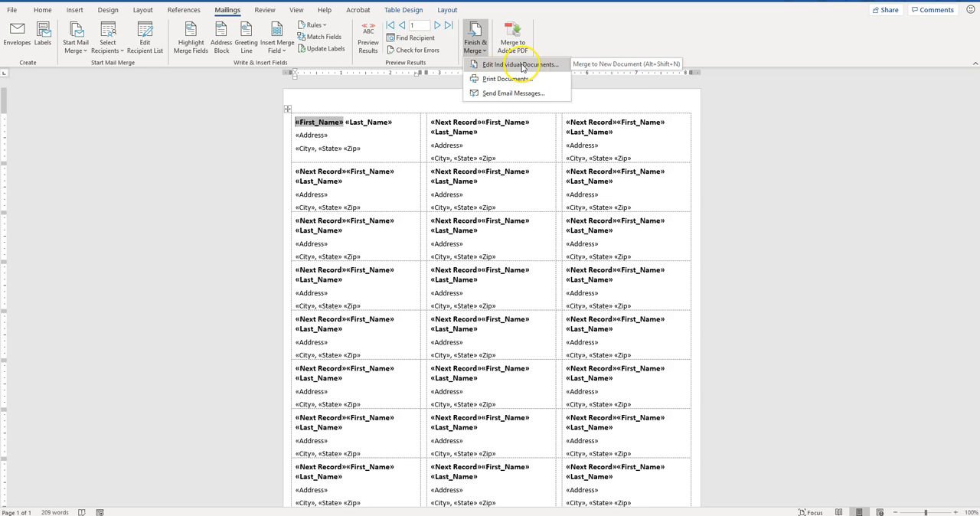
left_click(514, 64)
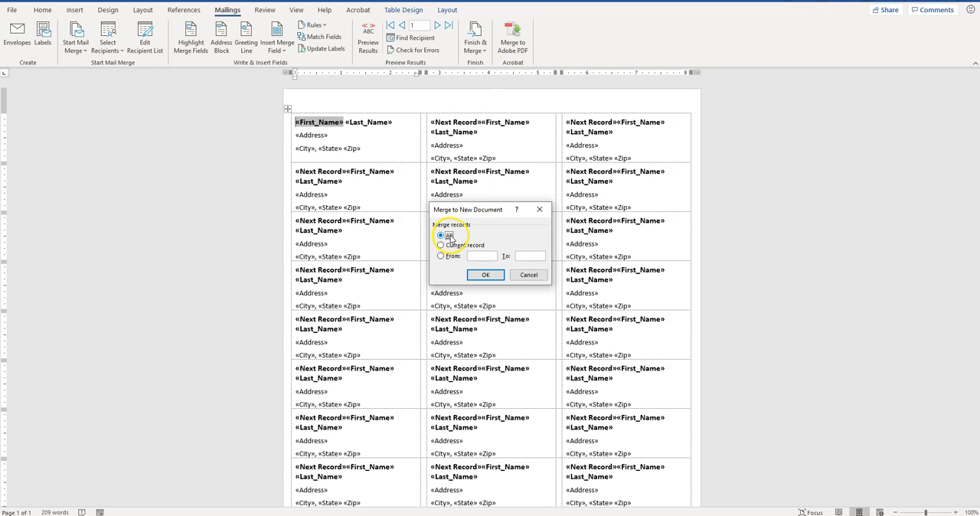
left_click(485, 274)
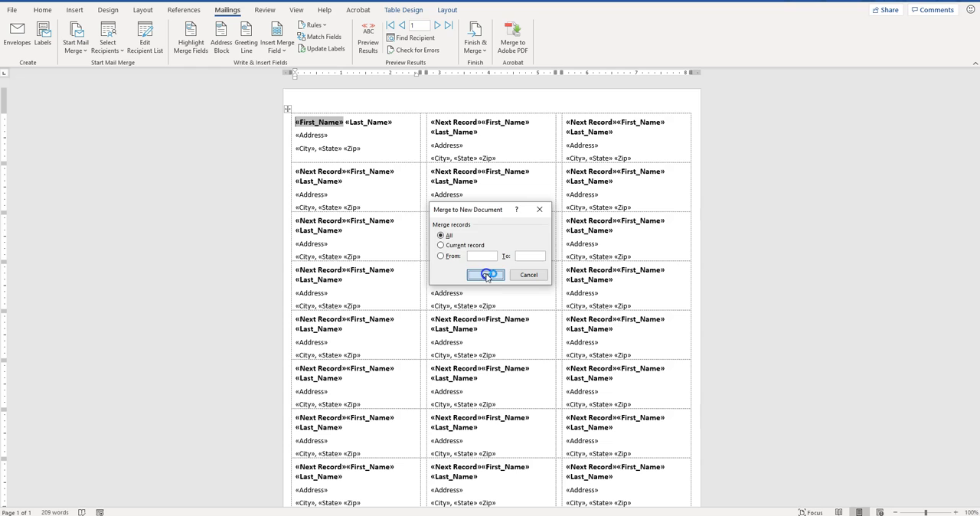
left_click(485, 275)
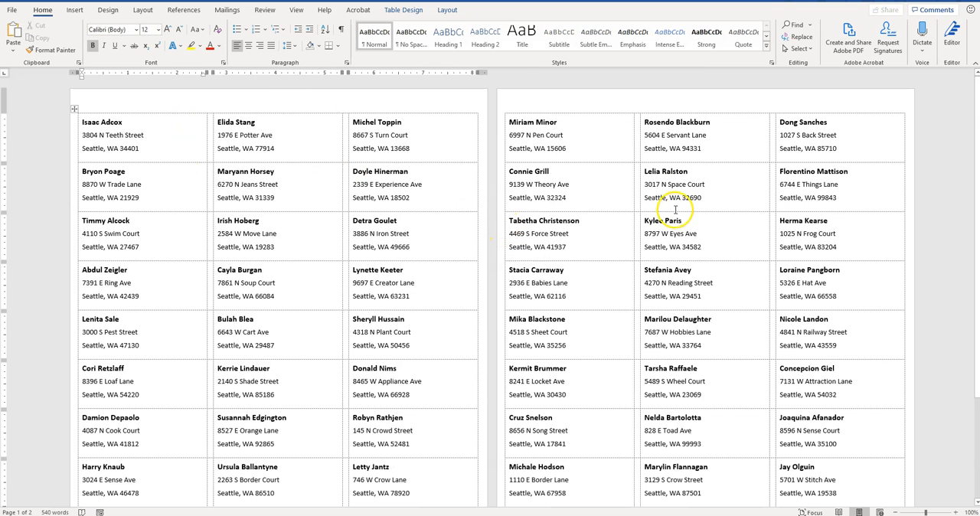
Scroll through both pages of merged labels and return to the label template
left_click(226, 10)
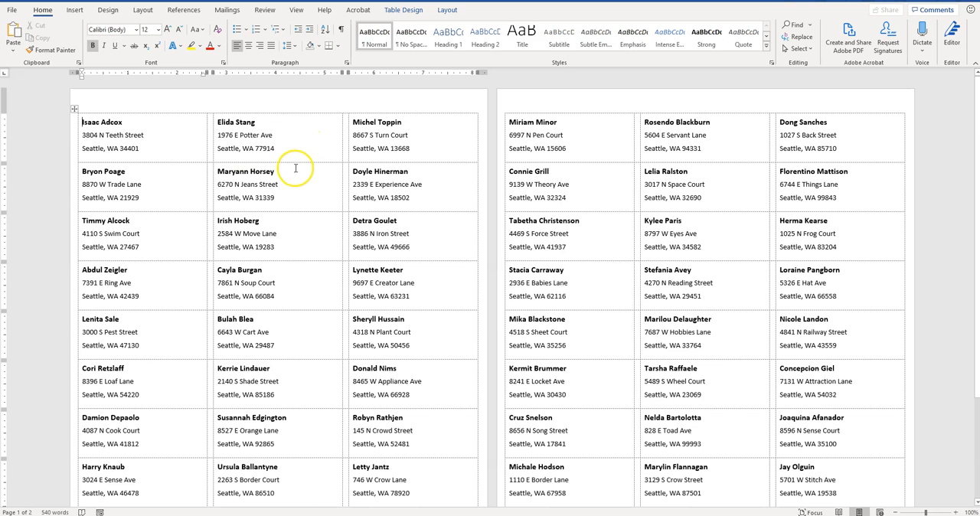
scroll("down", 3)
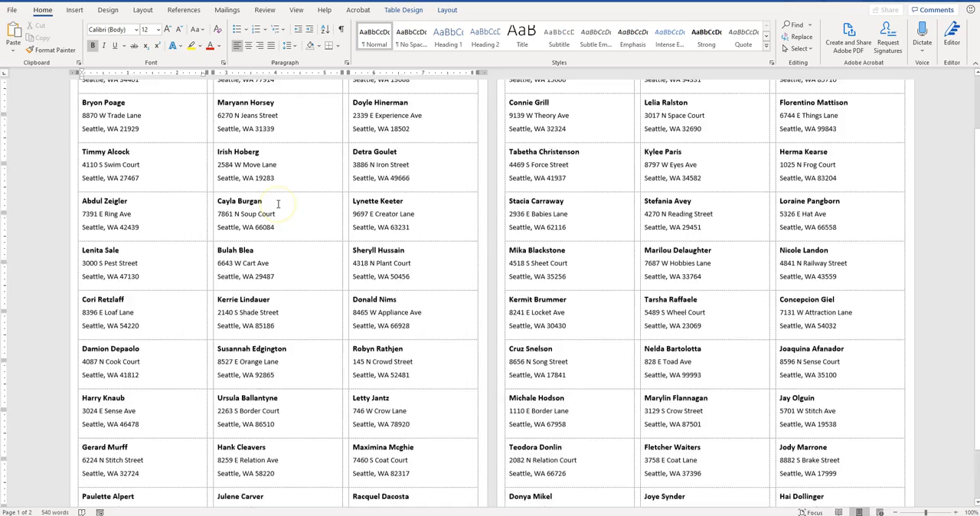
scroll("up", 3)
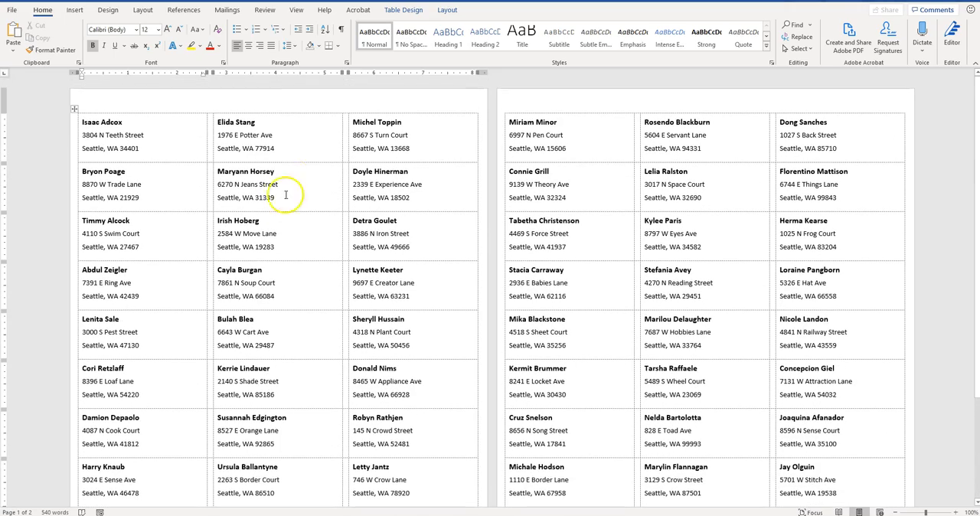
scroll("down", 3)
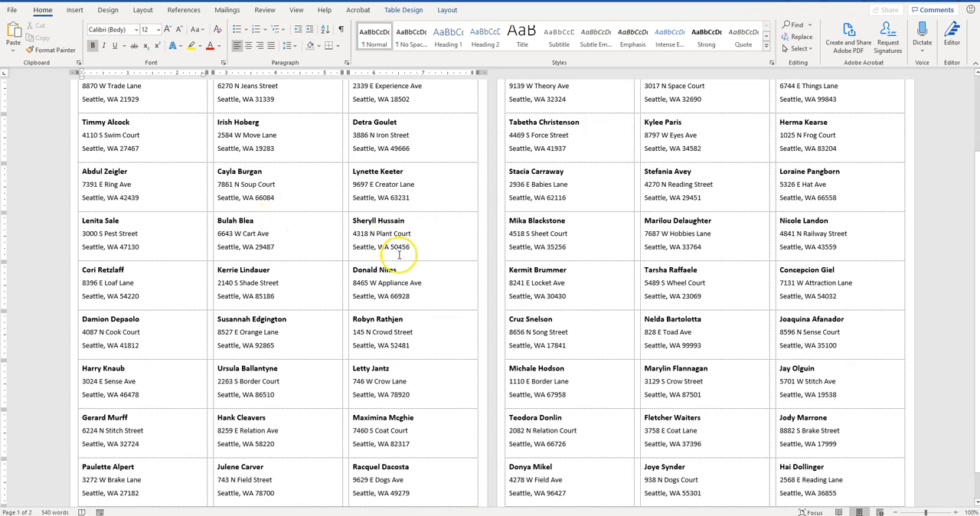
scroll("down", 3)
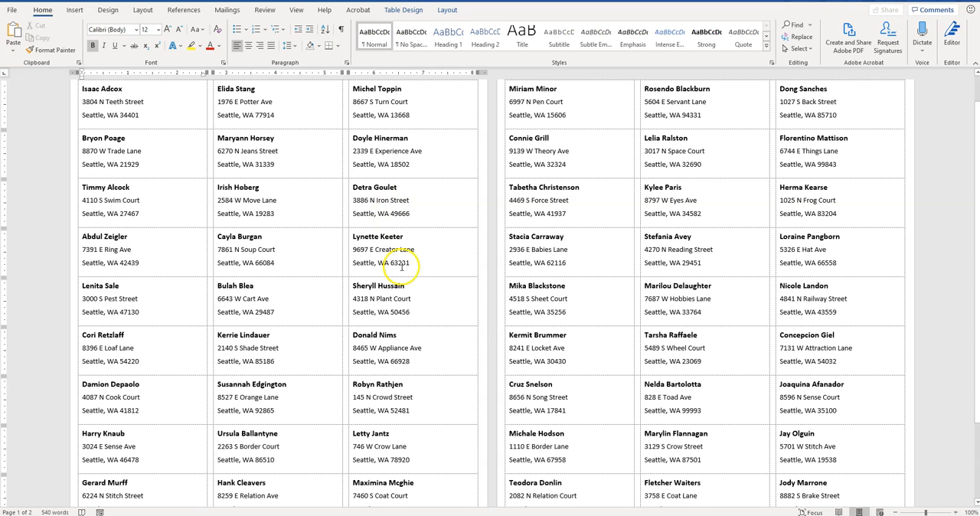
scroll("down", 3)
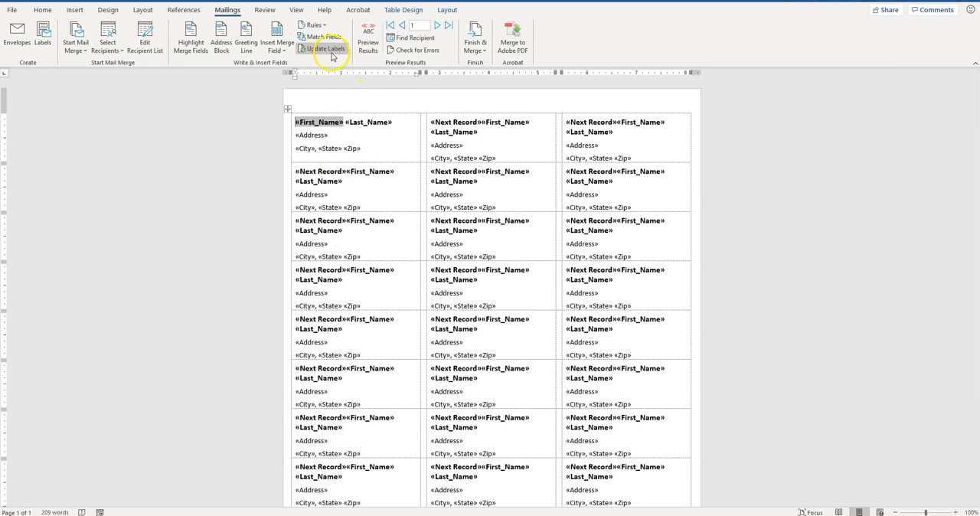
mouse_move(414, 38)
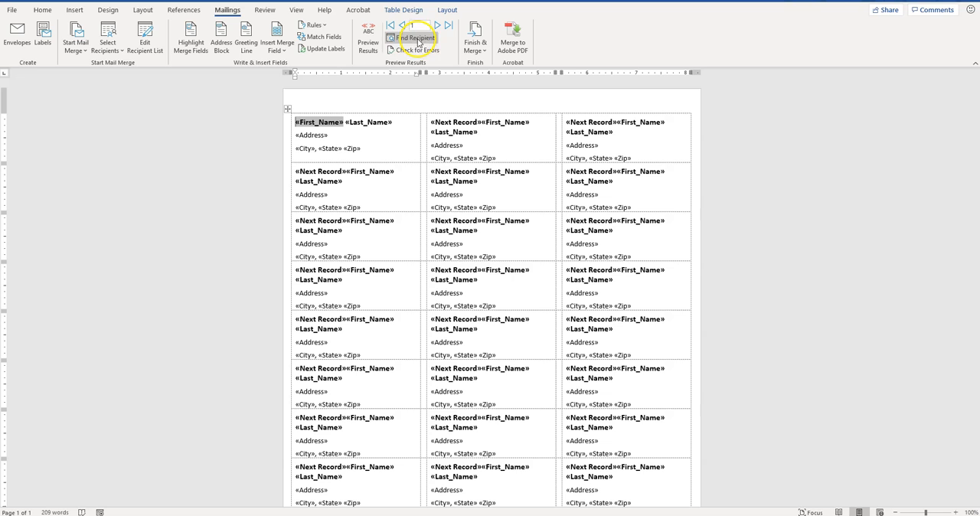
mouse_move(376, 509)
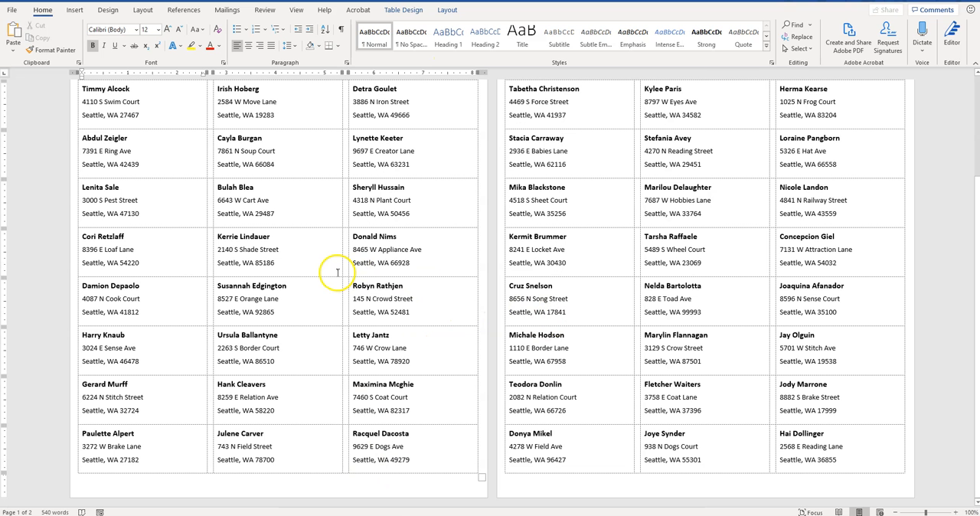
left_click(227, 9)
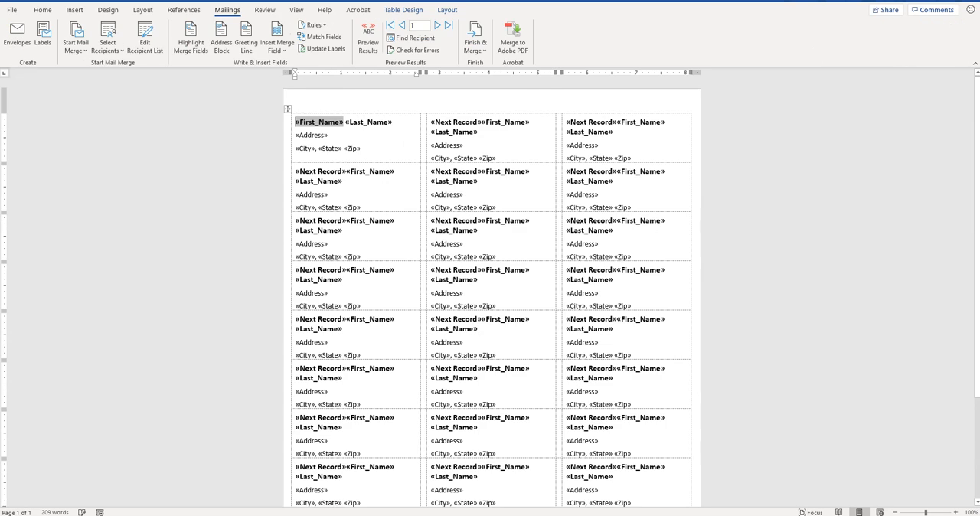